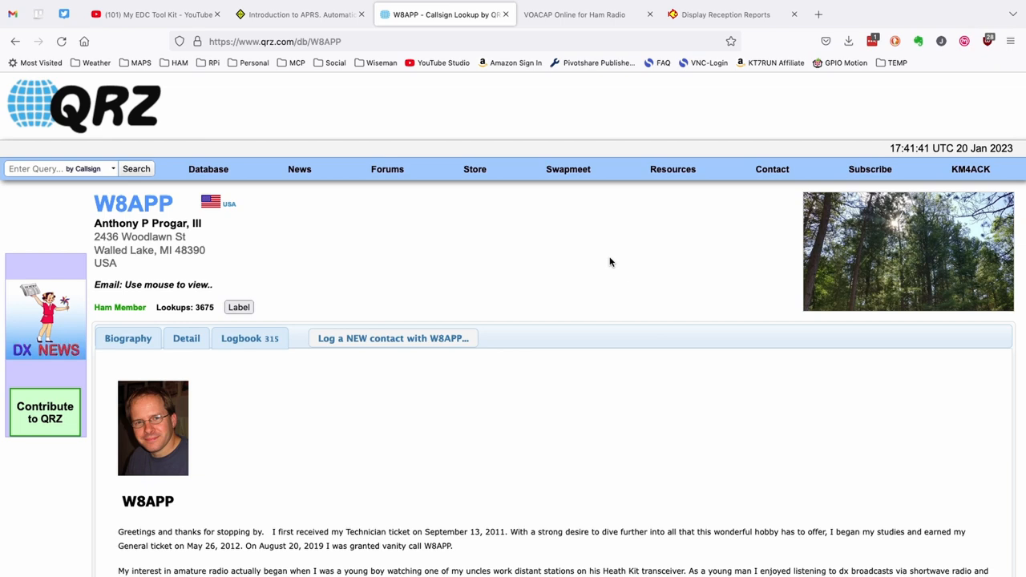
{"action": "mouse_move", "coordinate": [249, 337]}
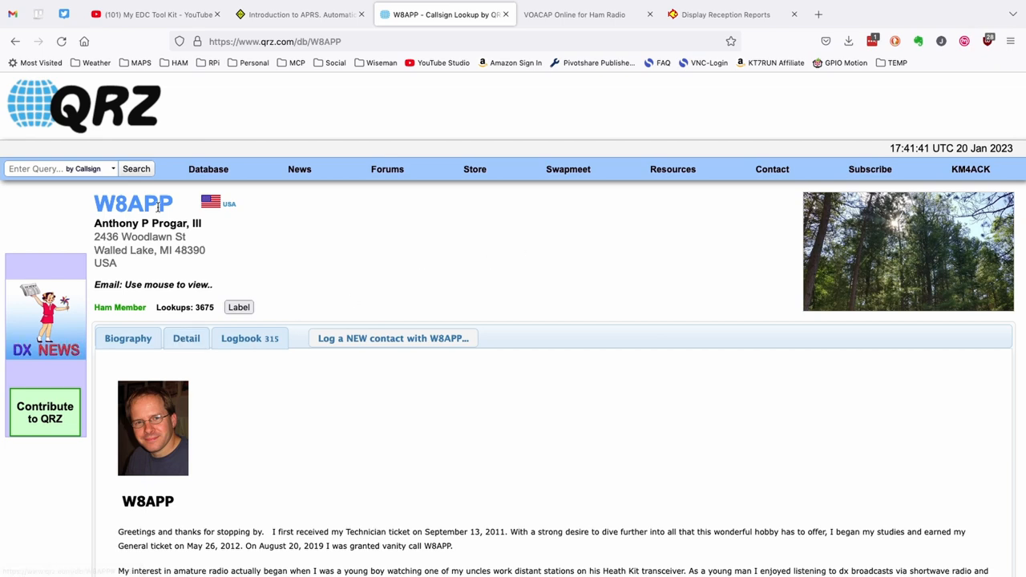
- Show W8APP's Detail record and scroll to bearing 17.6° and distance 484.1 mi
{"action": "left_click", "coordinate": [186, 338]}
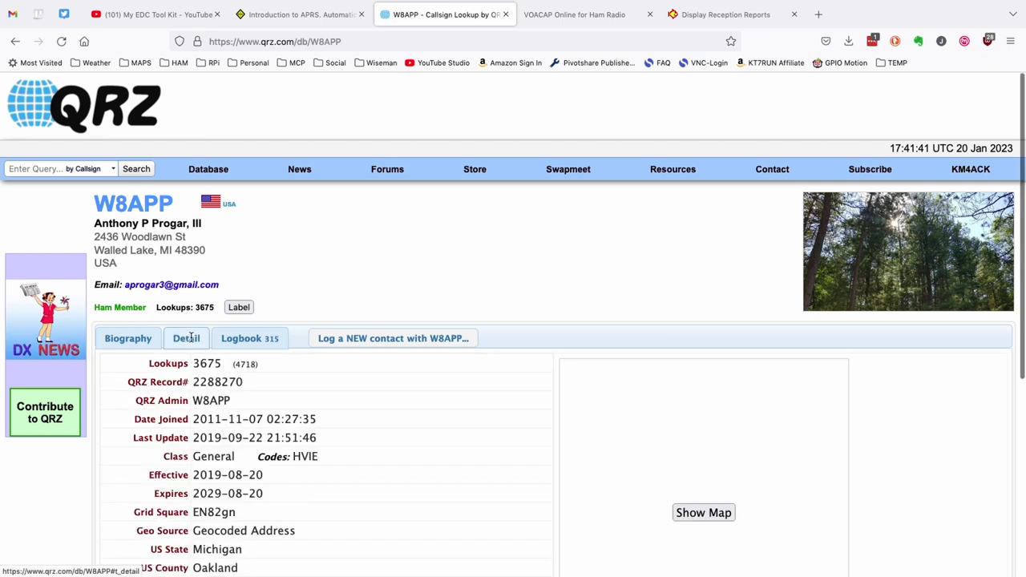
{"action": "scroll", "scroll_direction": "down", "scroll_amount": 3}
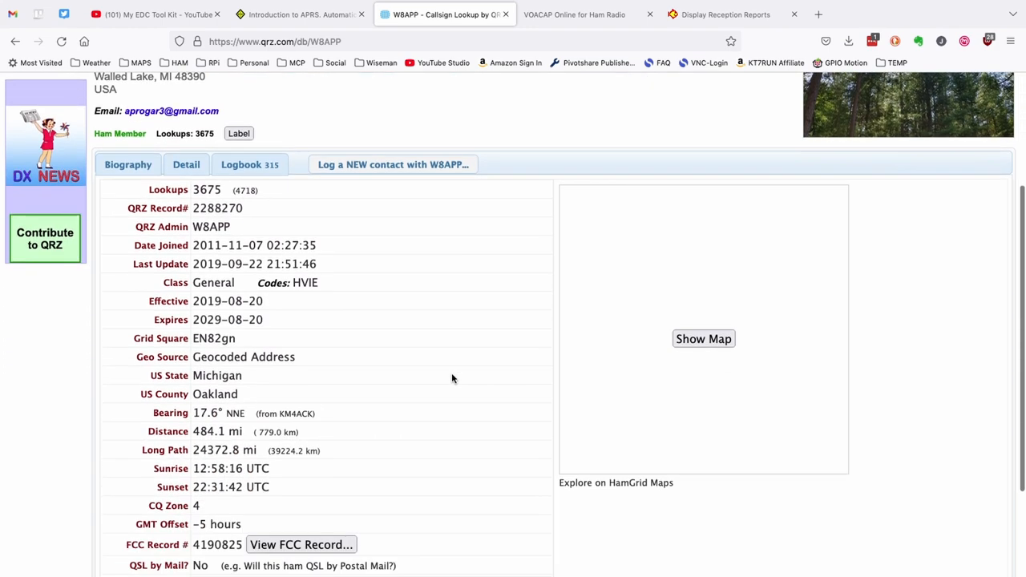
{"action": "scroll", "scroll_direction": "down", "scroll_amount": 3}
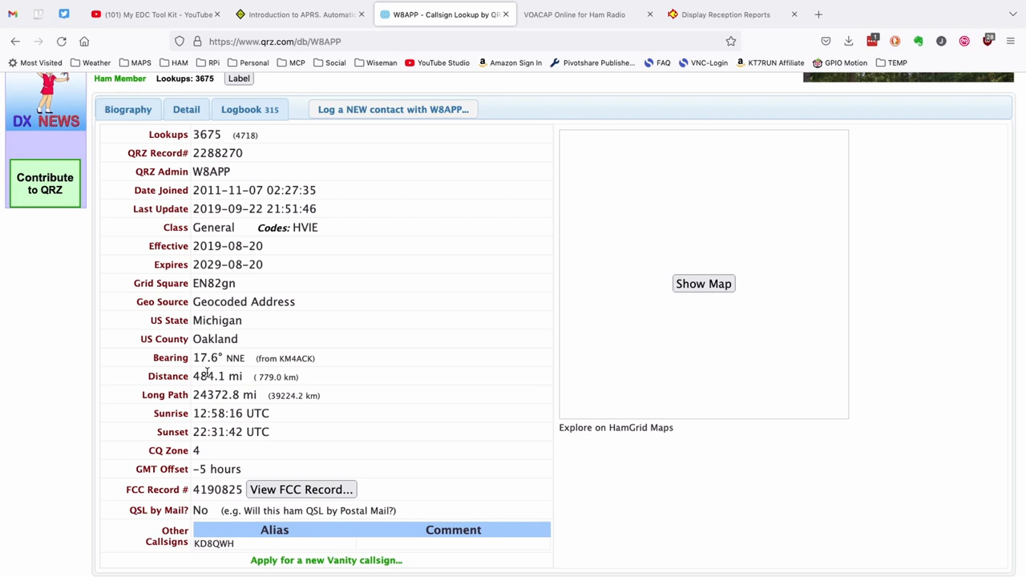
{"action": "mouse_move", "coordinate": [216, 366]}
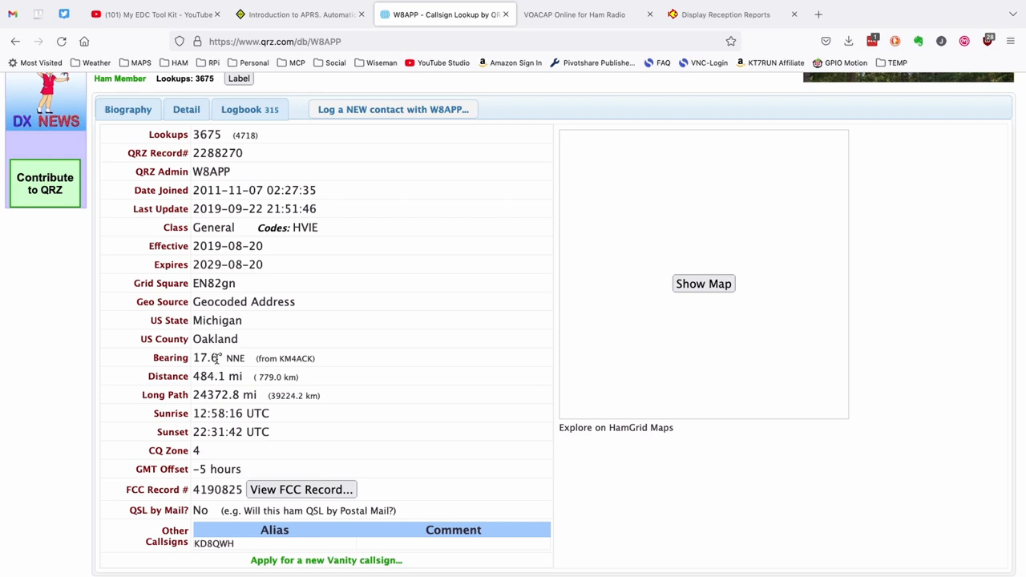
{"action": "mouse_move", "coordinate": [436, 333]}
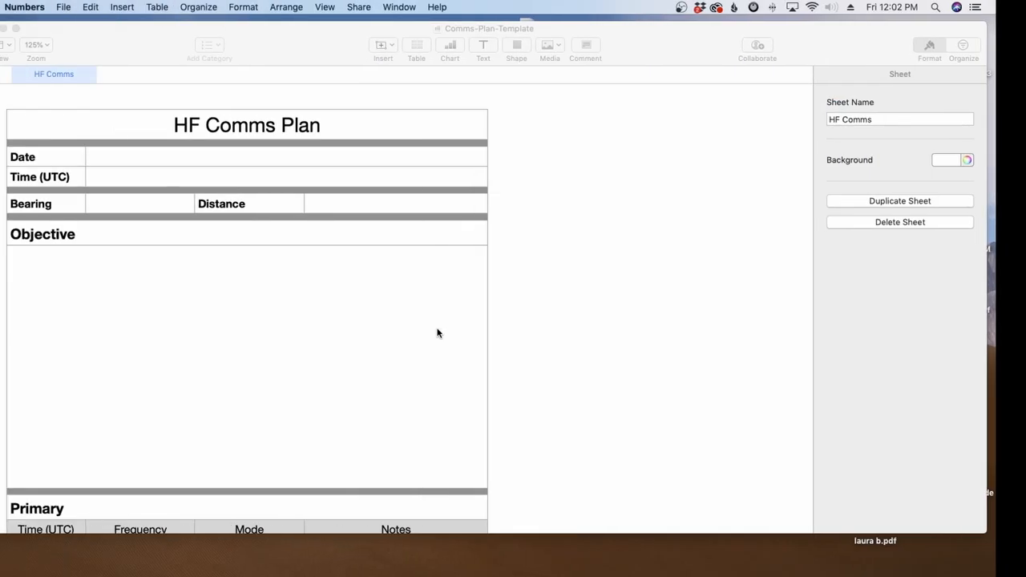
- Enter bearing 17 and distance 484 in the comms plan, then begin the date 03FEB
{"action": "left_click", "coordinate": [170, 203]}
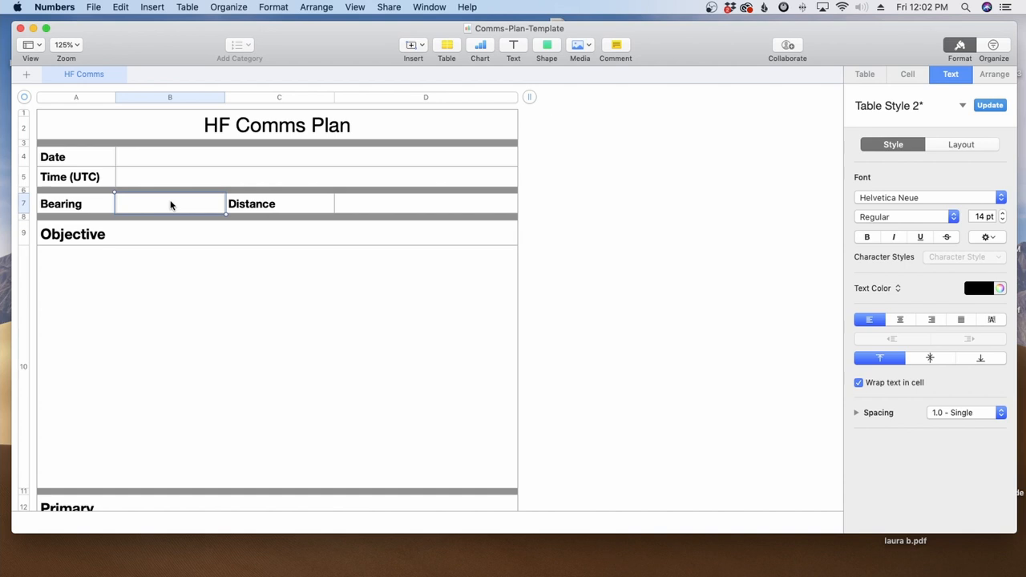
{"action": "type", "text": "17"}
{"action": "left_click", "coordinate": [426, 204]}
{"action": "type", "text": "48"}
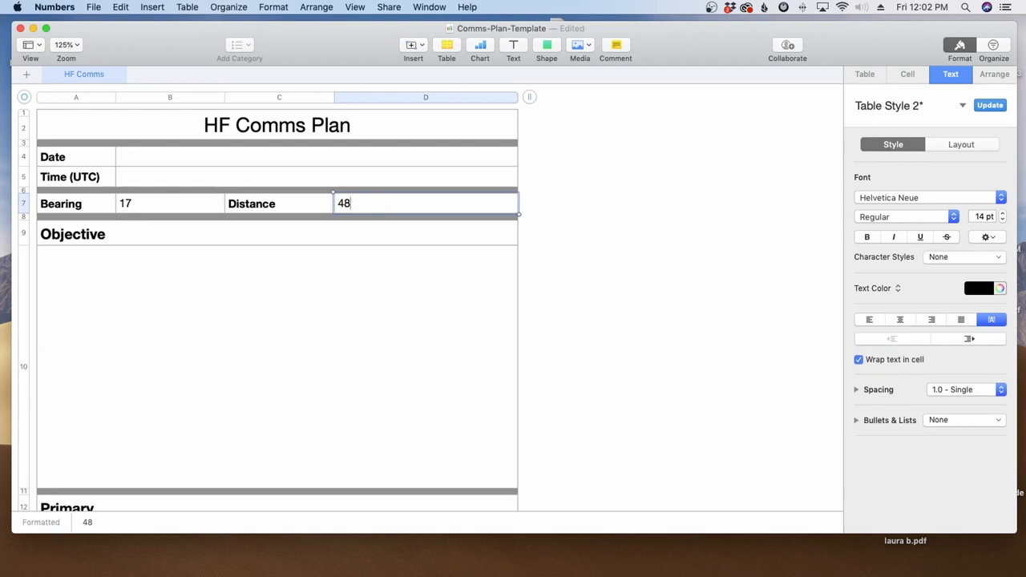
{"action": "type", "text": "4"}
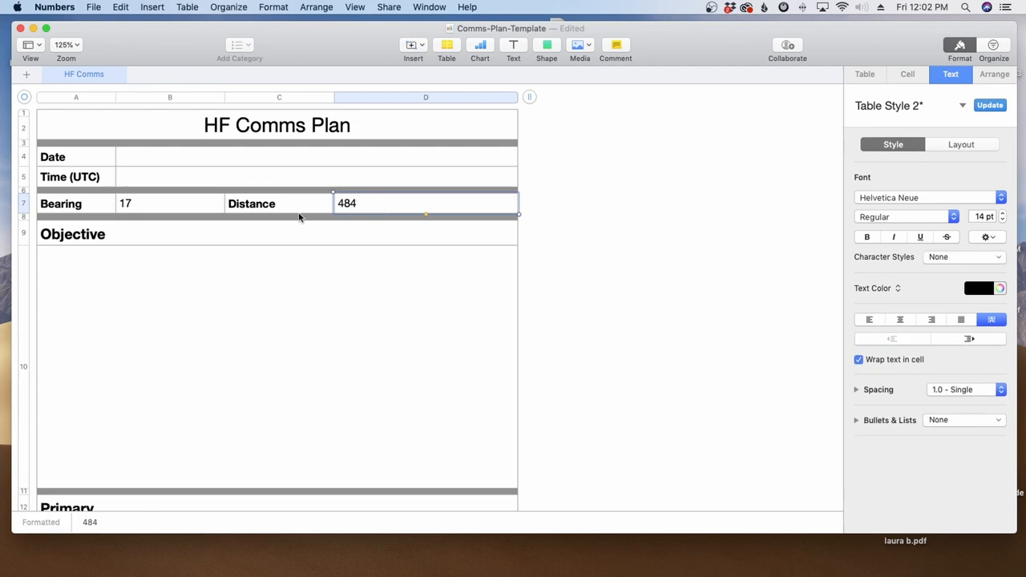
{"action": "left_click", "coordinate": [317, 156]}
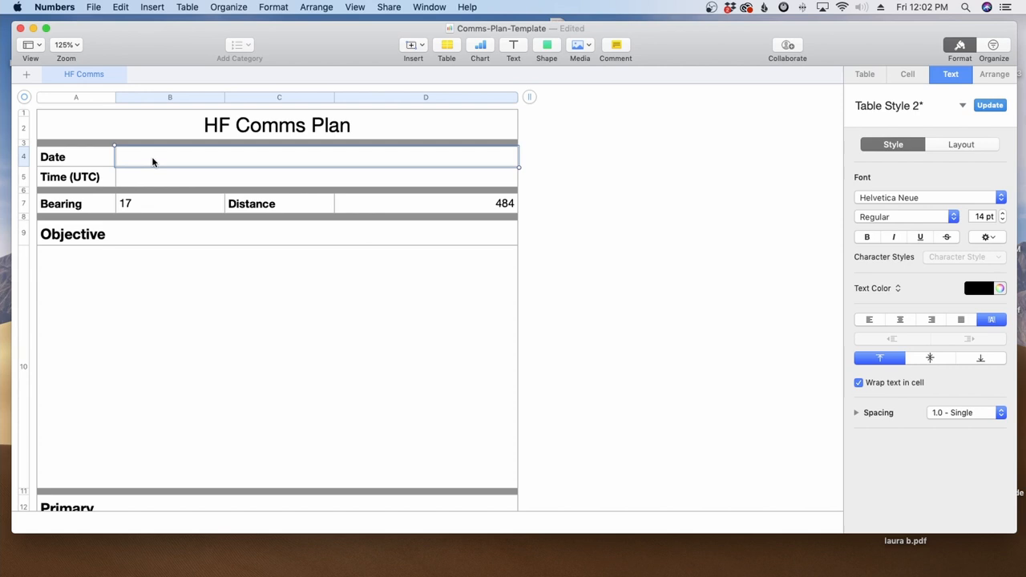
{"action": "type", "text": "03FEB"}
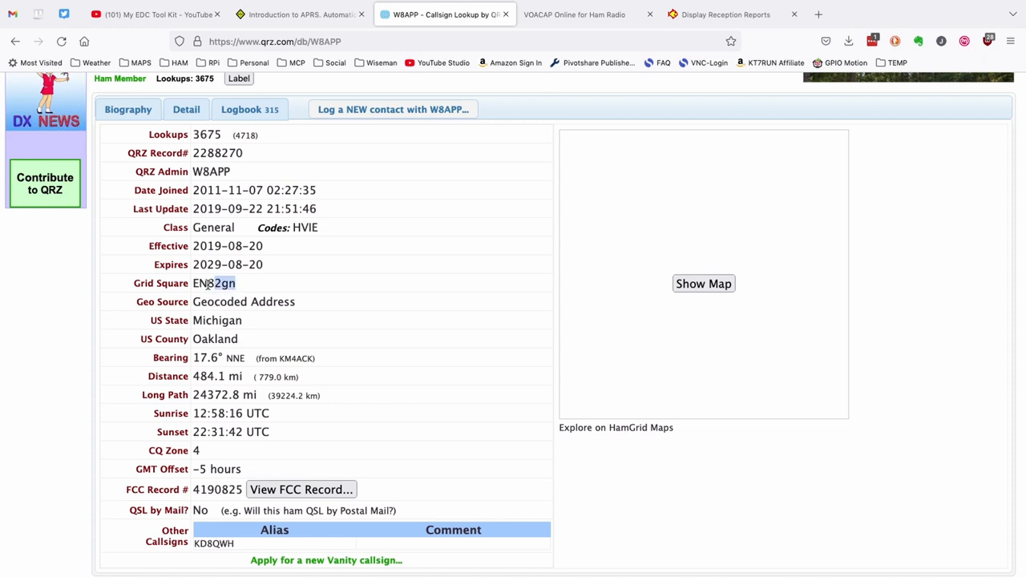
{"action": "double_click", "coordinate": [214, 283]}
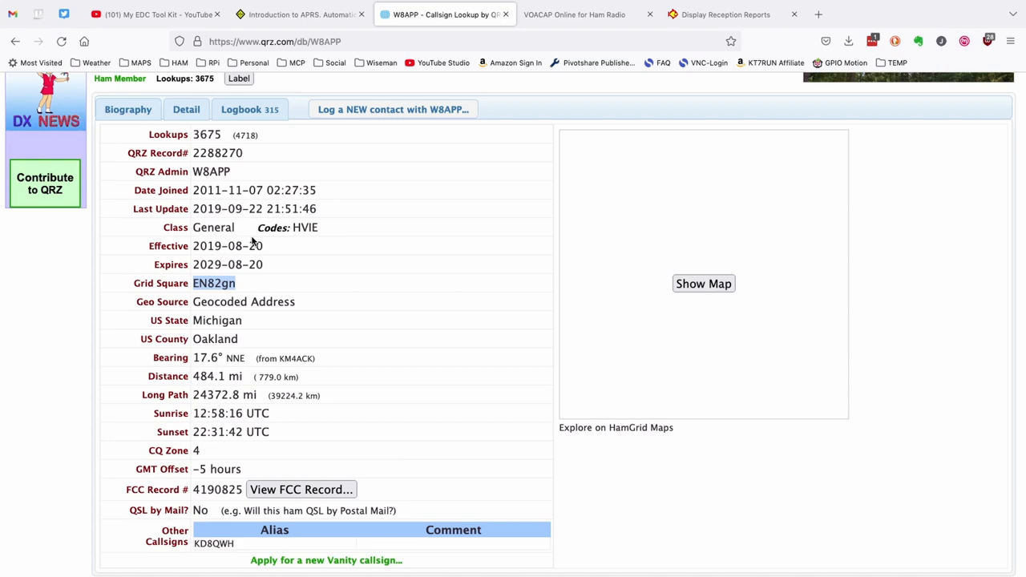
- Switch to VOACAP Online and set the mode to SSB and power to 100 W
{"action": "left_click", "coordinate": [574, 14]}
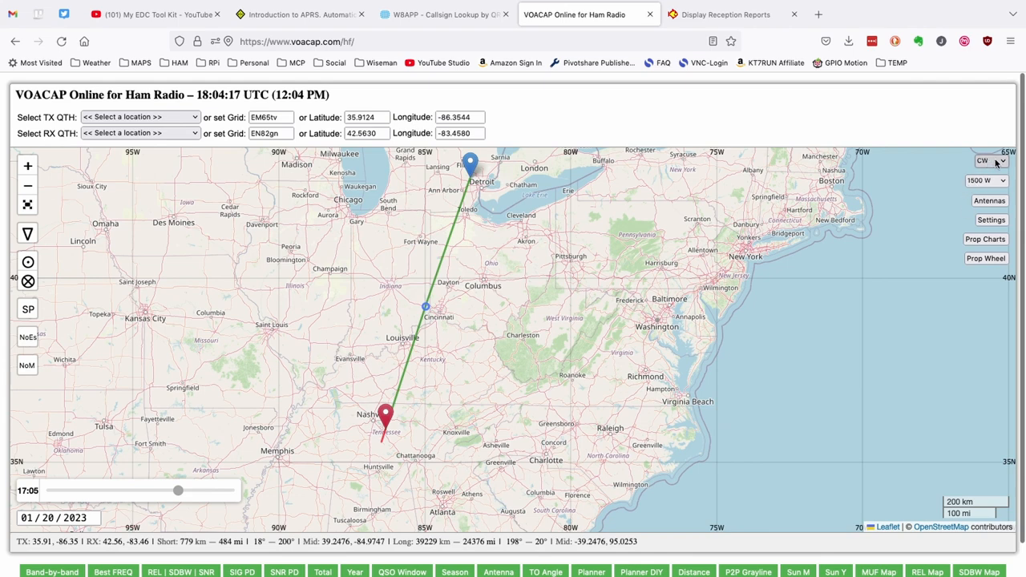
{"action": "left_click", "coordinate": [988, 160]}
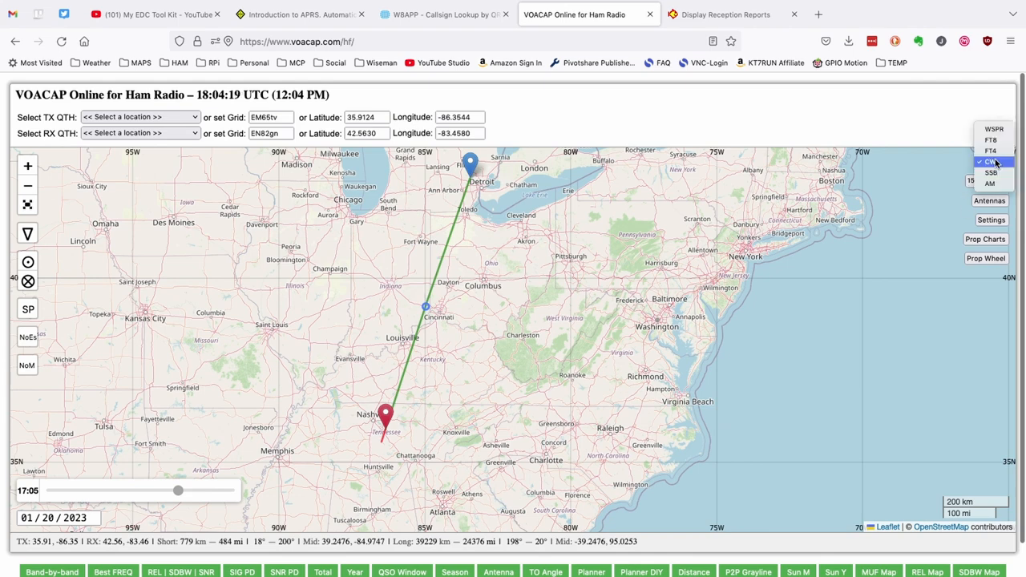
{"action": "left_click", "coordinate": [991, 173]}
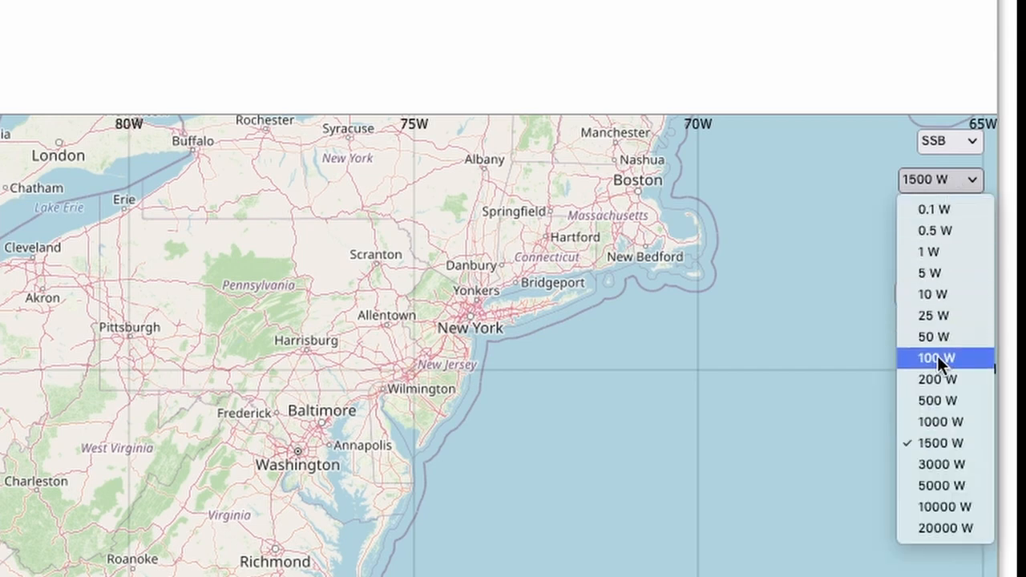
{"action": "left_click", "coordinate": [933, 357]}
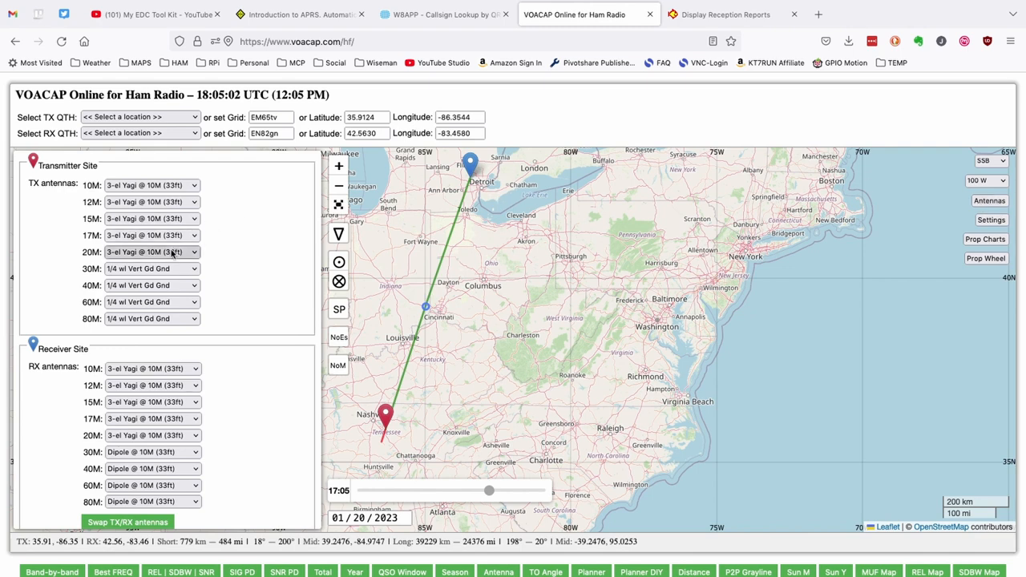
- Set the 20–60 m transmitter antennas to Dipole @ 5M (17ft)
{"action": "left_click", "coordinate": [152, 252]}
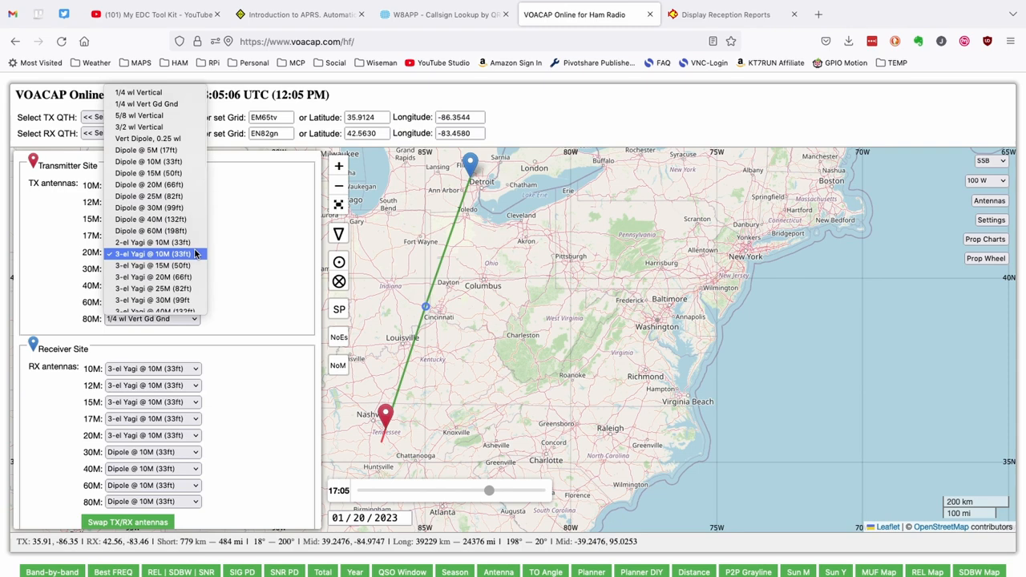
{"action": "mouse_move", "coordinate": [156, 161]}
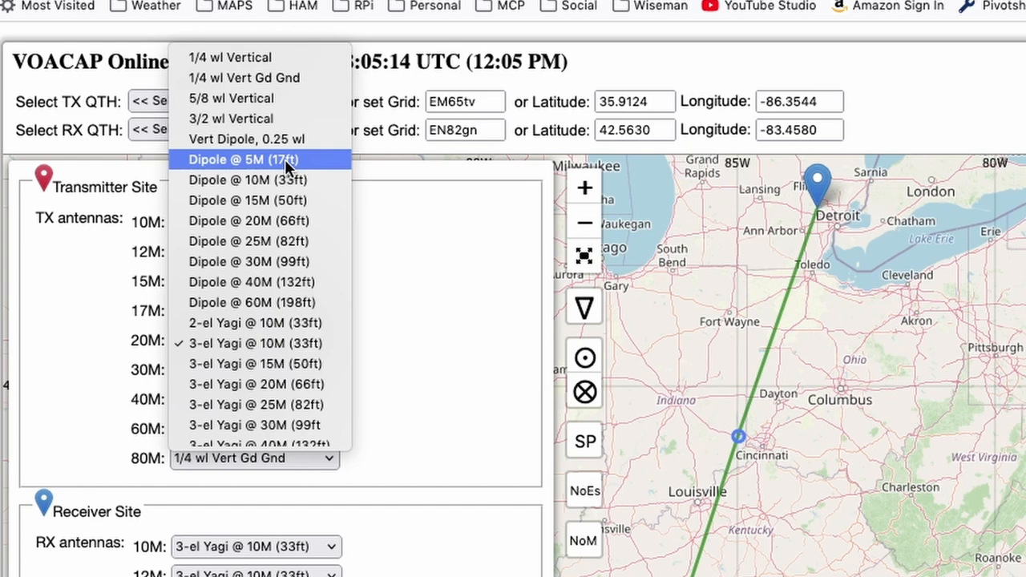
{"action": "left_click", "coordinate": [242, 159]}
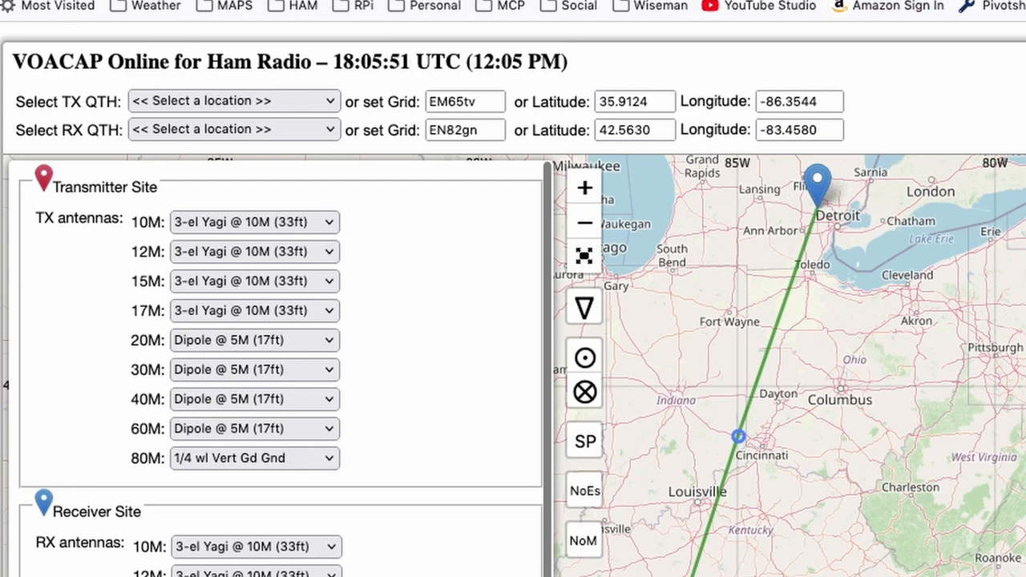
{"action": "left_click", "coordinate": [254, 369]}
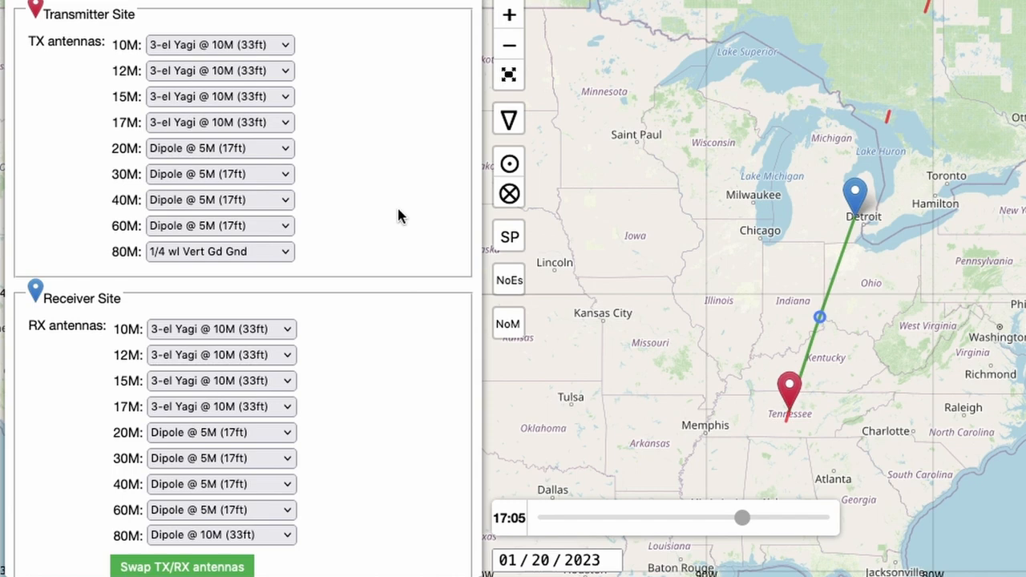
{"action": "mouse_move", "coordinate": [327, 198]}
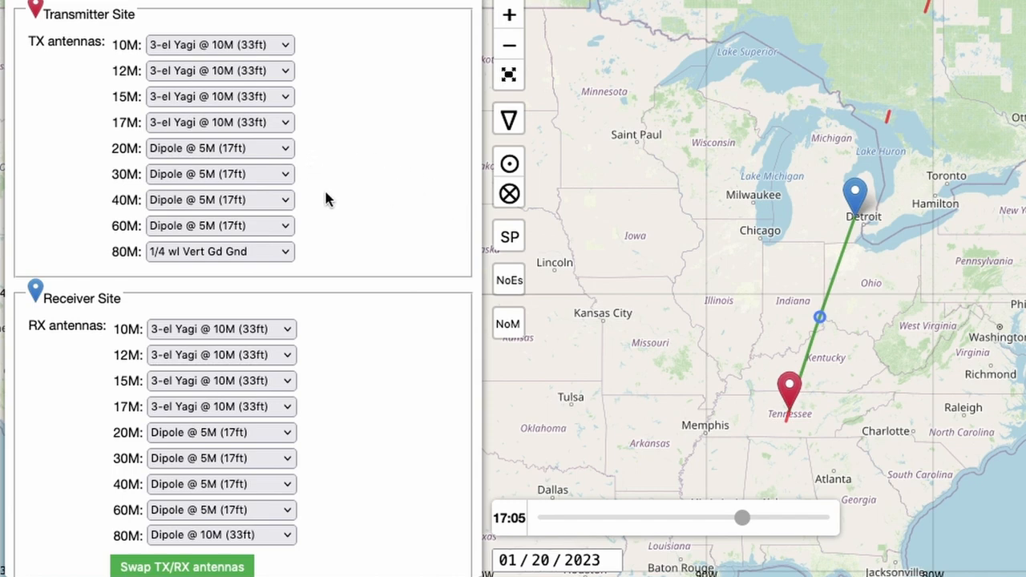
{"action": "mouse_move", "coordinate": [355, 207]}
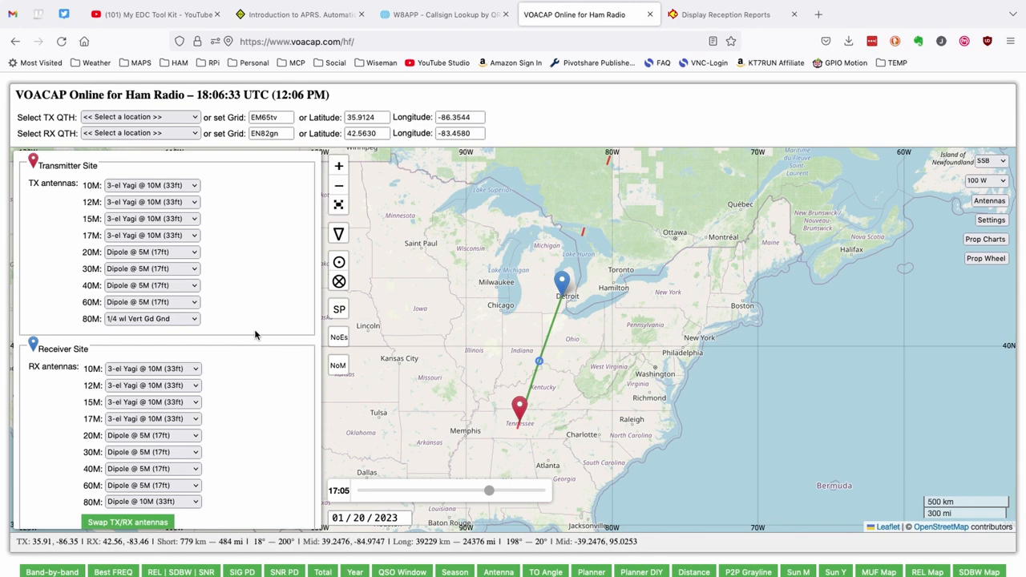
{"action": "mouse_move", "coordinate": [965, 278]}
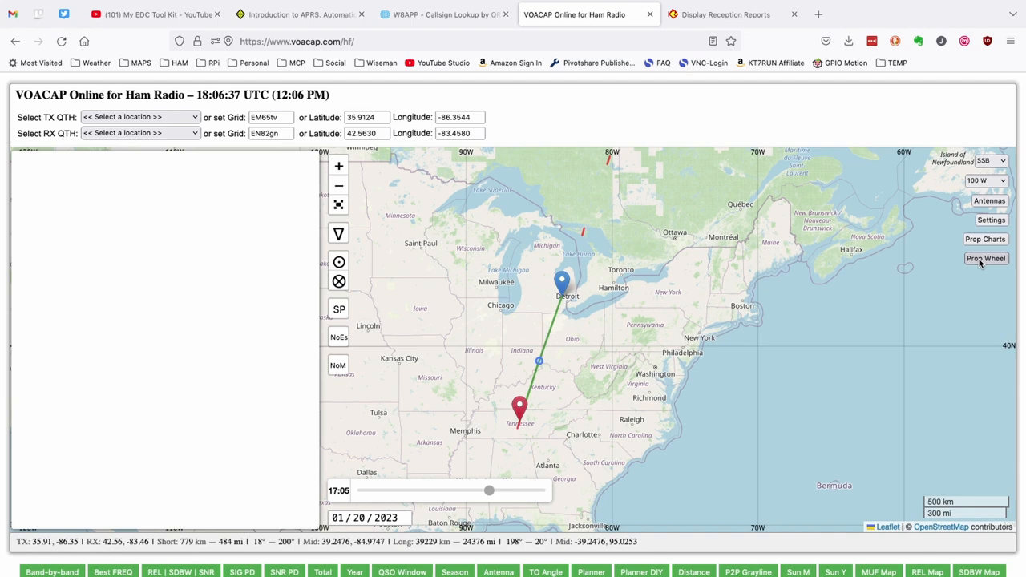
- Generate the propagation wheel for 02/03/2023 and adjust the time slider toward midday
{"action": "left_click", "coordinate": [986, 258]}
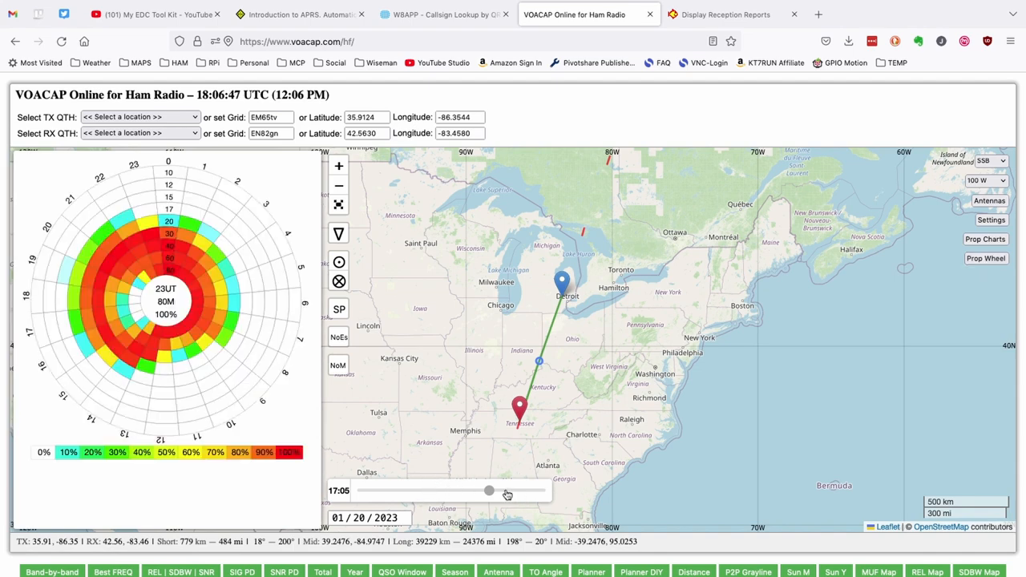
{"action": "left_click_drag", "start_coordinate": [489, 489], "coordinate": [463, 490]}
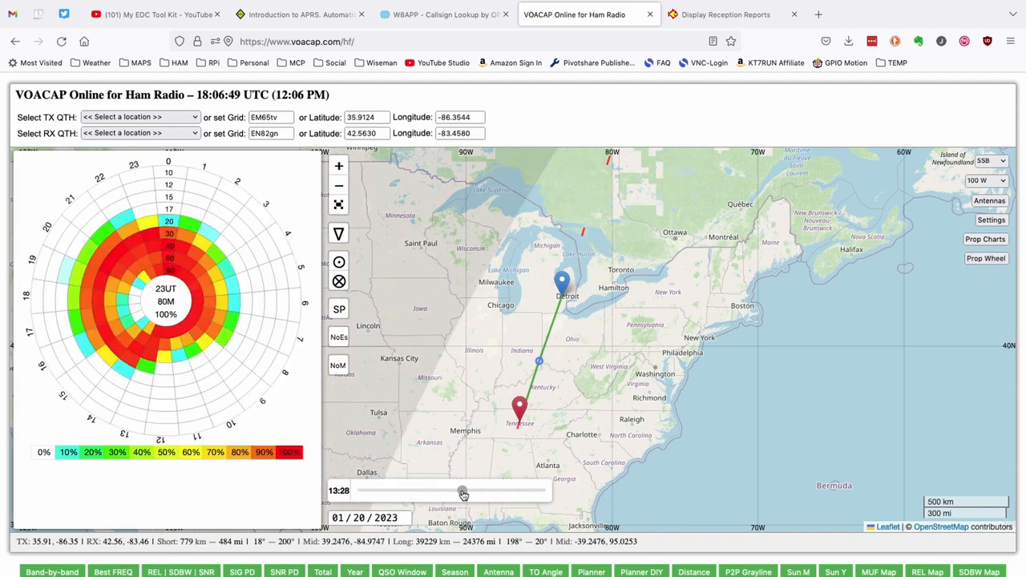
{"action": "left_click_drag", "start_coordinate": [461, 491], "coordinate": [467, 491]}
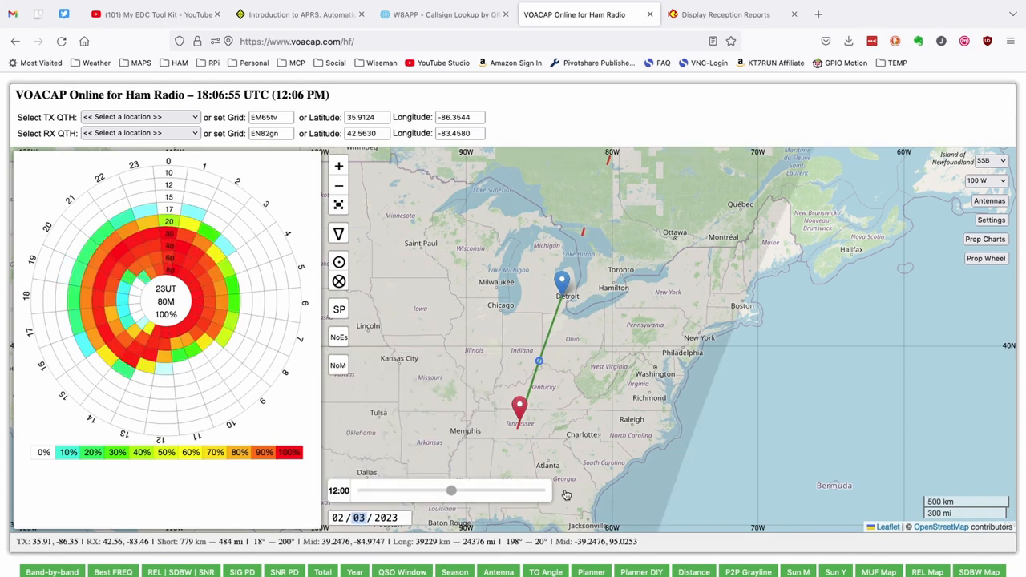
{"action": "left_click_drag", "start_coordinate": [452, 490], "coordinate": [466, 490]}
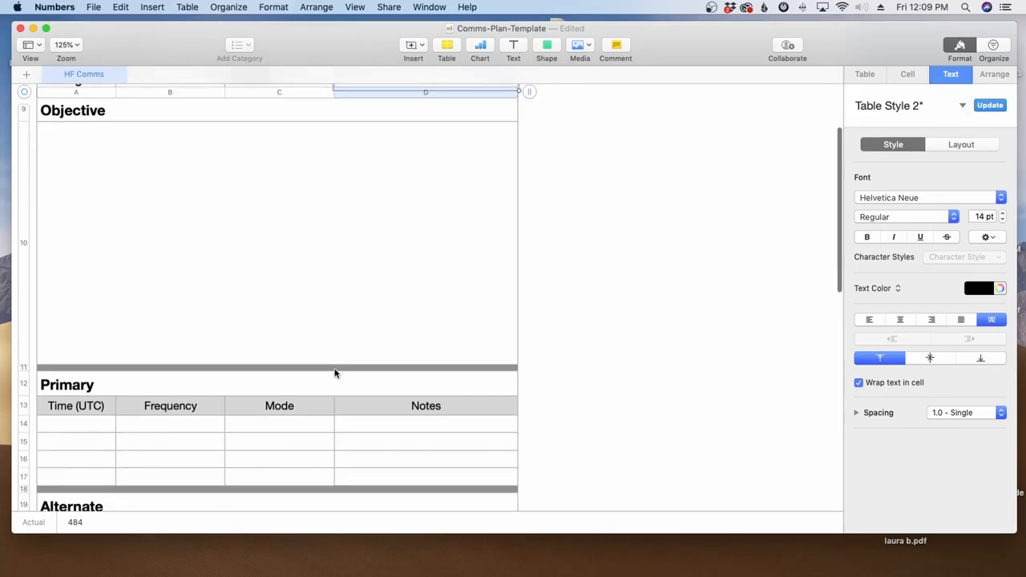
- Fill the Primary rows with frequency 7.180, LSB Voice mode and the 1405 time
{"action": "scroll", "scroll_direction": "down", "scroll_amount": 3}
{"action": "type", "text": "1400"}
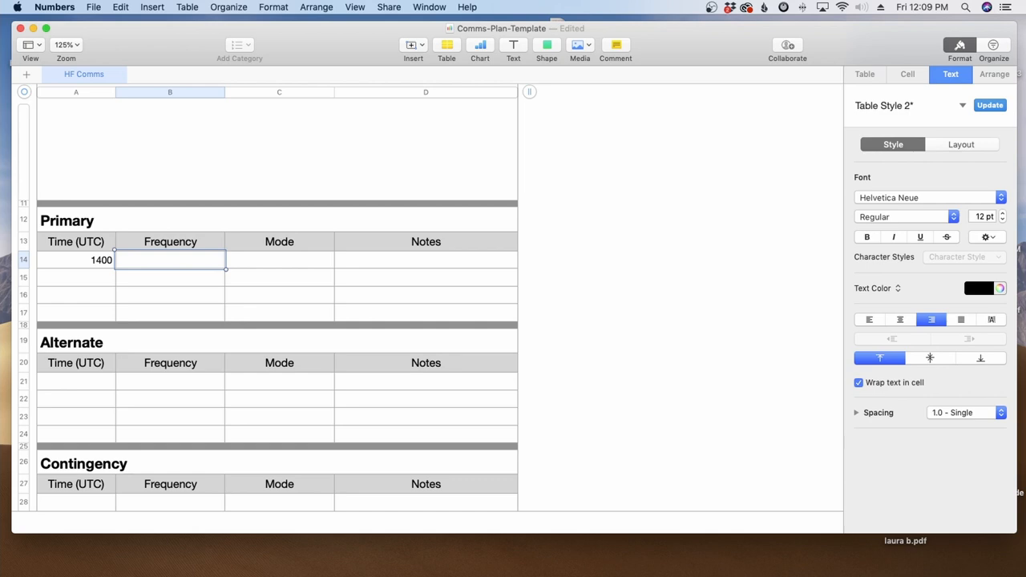
{"action": "type", "text": "7.180"}
{"action": "left_click", "coordinate": [279, 260]}
{"action": "type", "text": "L"}
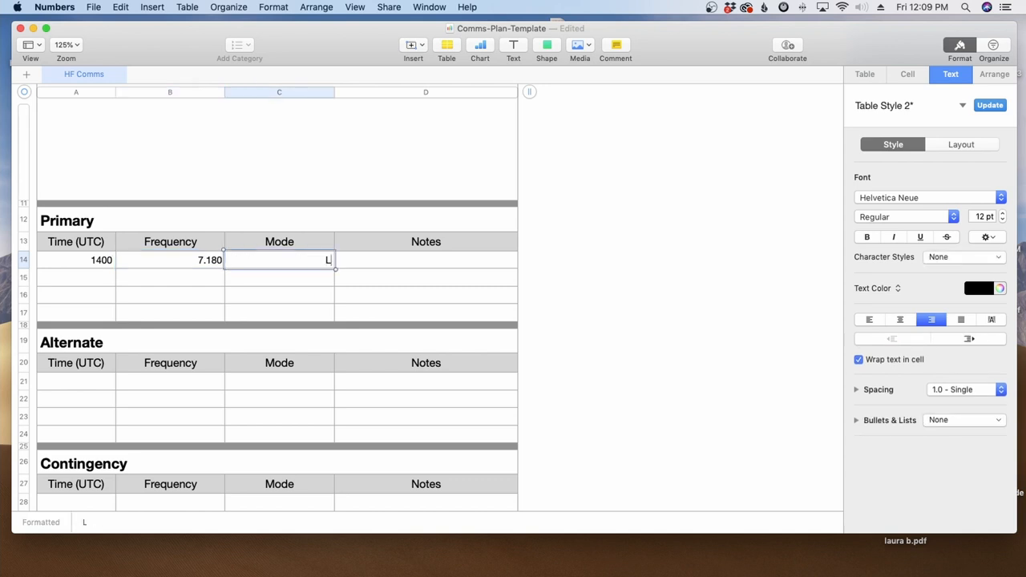
{"action": "type", "text": "SB Voice"}
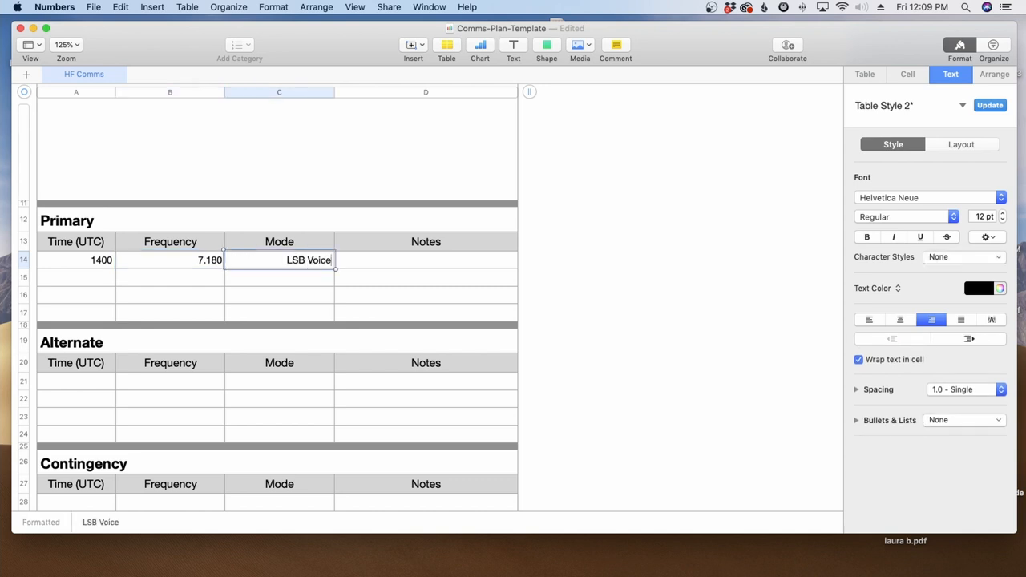
{"action": "left_click", "coordinate": [75, 276]}
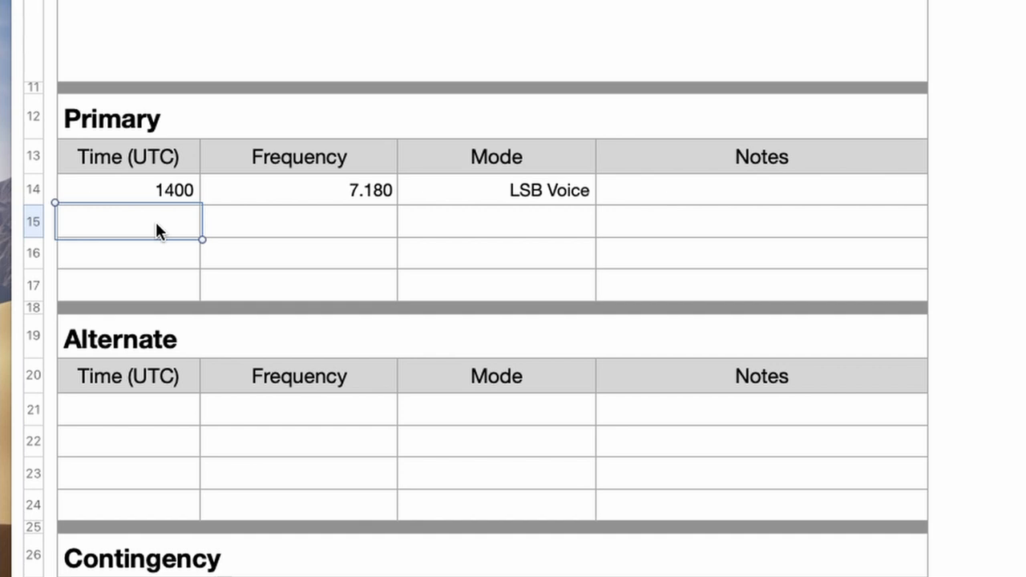
{"action": "type", "text": "1405"}
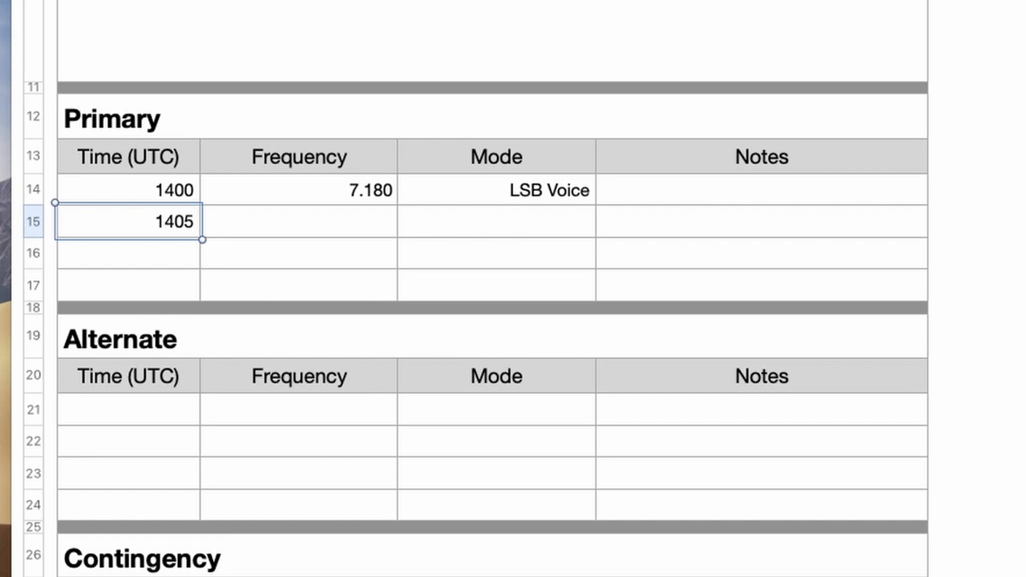
{"action": "left_click", "coordinate": [298, 221]}
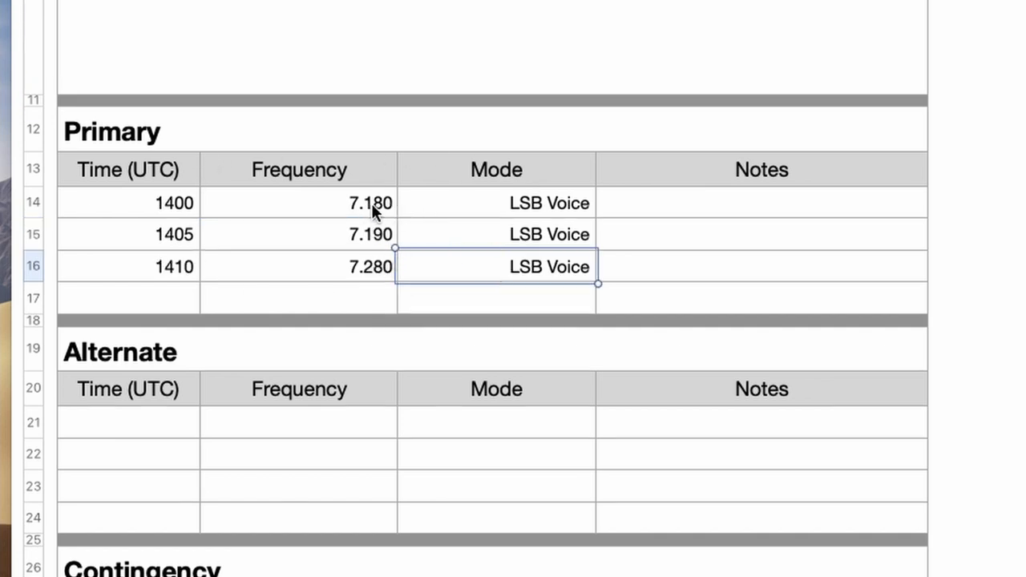
{"action": "mouse_move", "coordinate": [372, 248]}
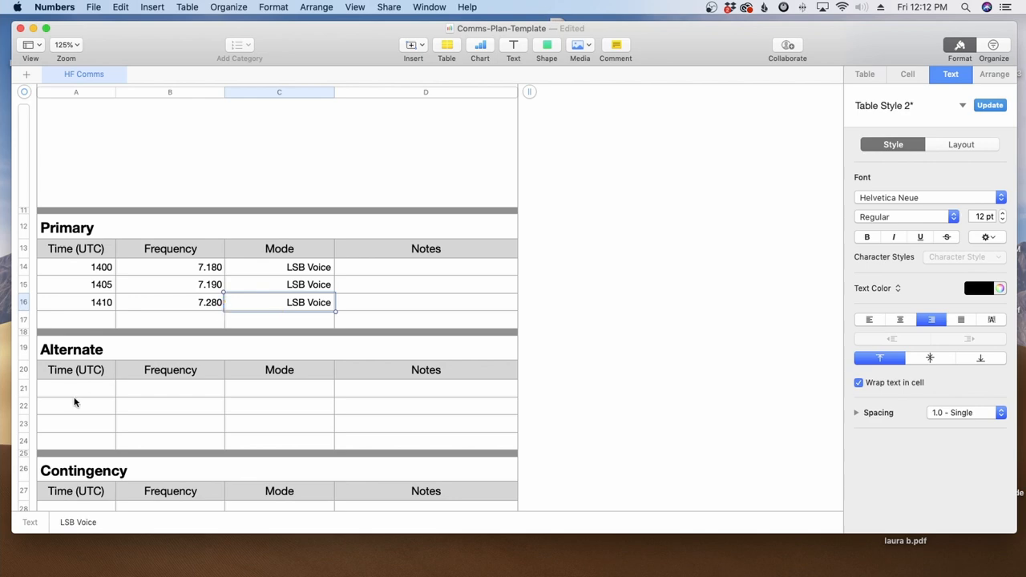
- Enter 1420 UTC, 7.100 and USB/Digital in the Alternate table's first row
{"action": "left_click", "coordinate": [75, 387]}
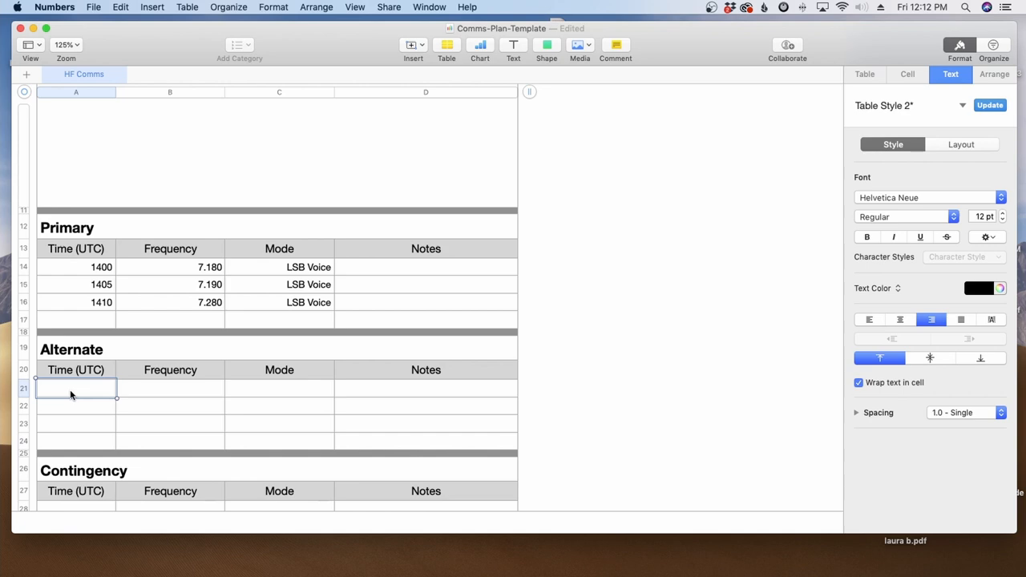
{"action": "type", "text": "1420"}
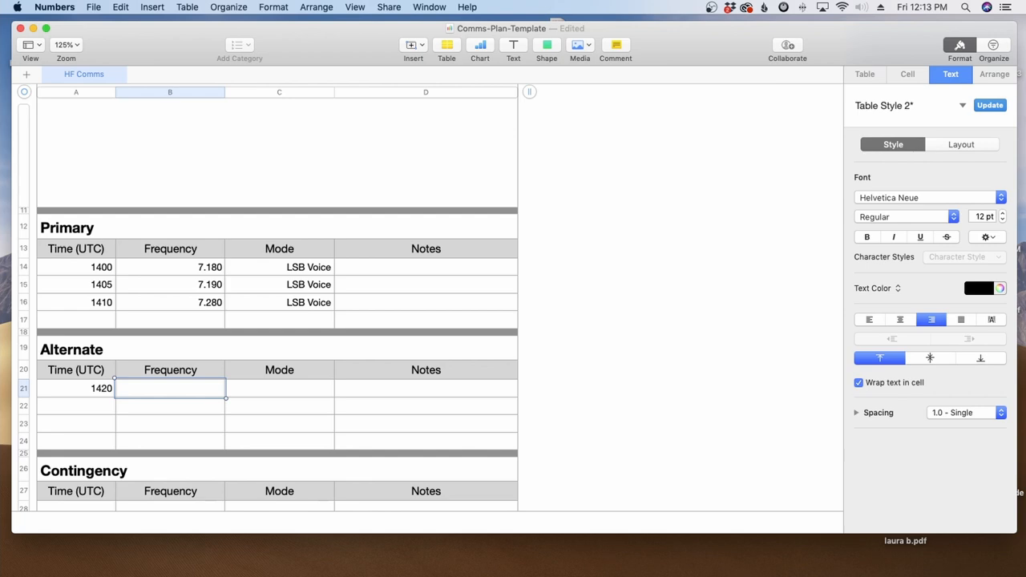
{"action": "type", "text": "7.100"}
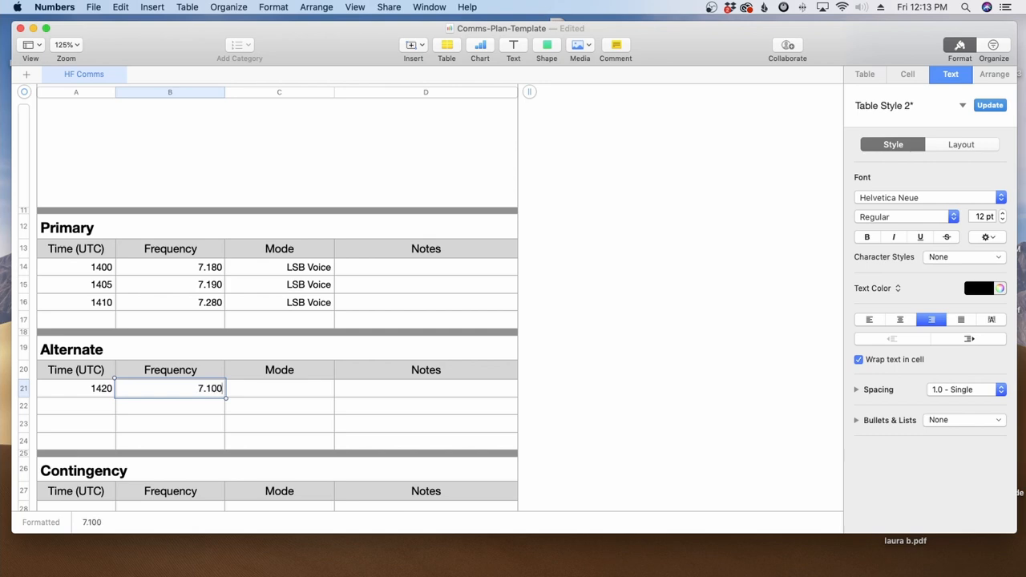
{"action": "type", "text": "USB"}
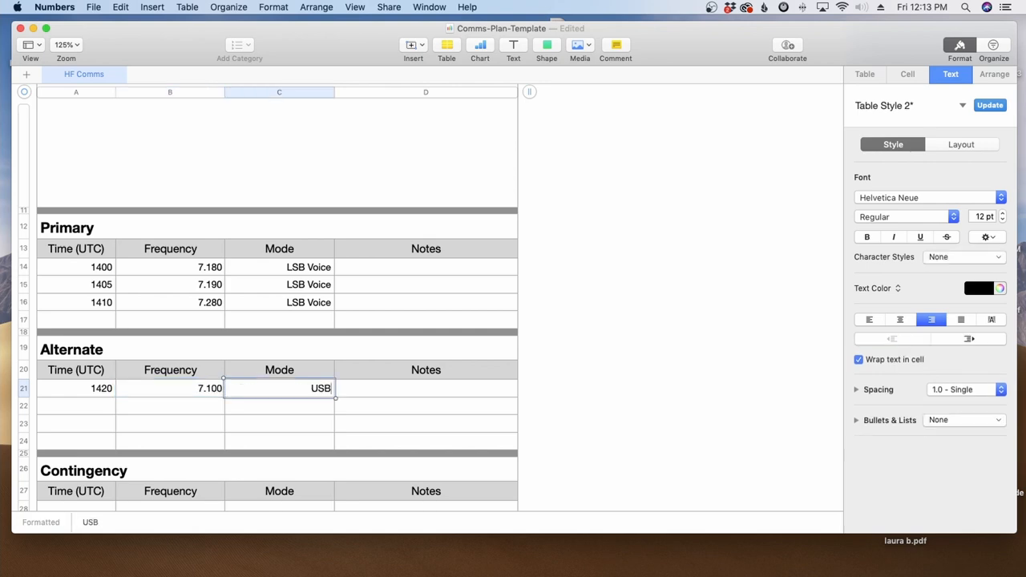
{"action": "type", "text": "/DI"}
{"action": "left_click", "coordinate": [425, 387]}
{"action": "type", "text": "Contestia 4/250"}
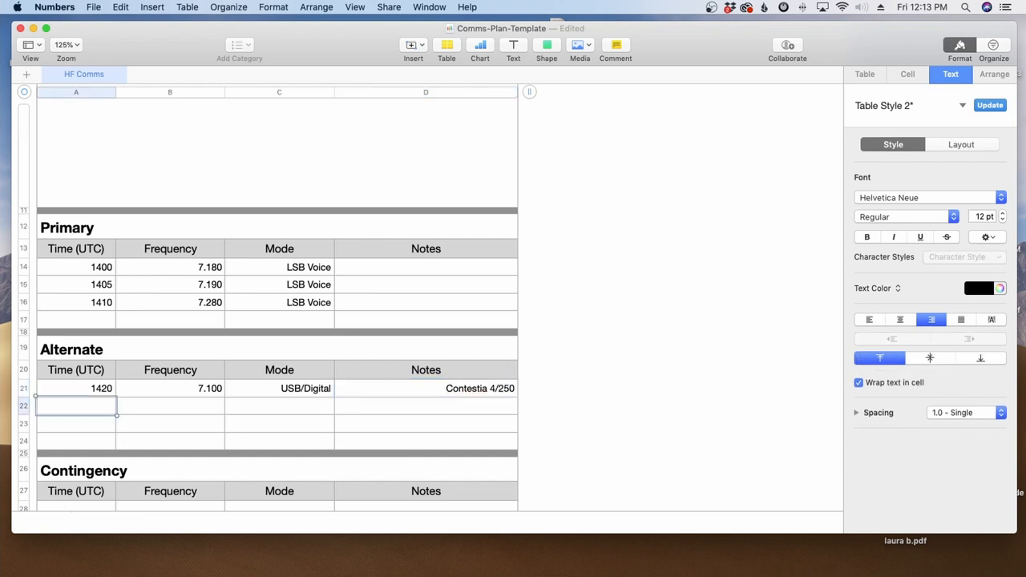
{"action": "mouse_move", "coordinate": [239, 383]}
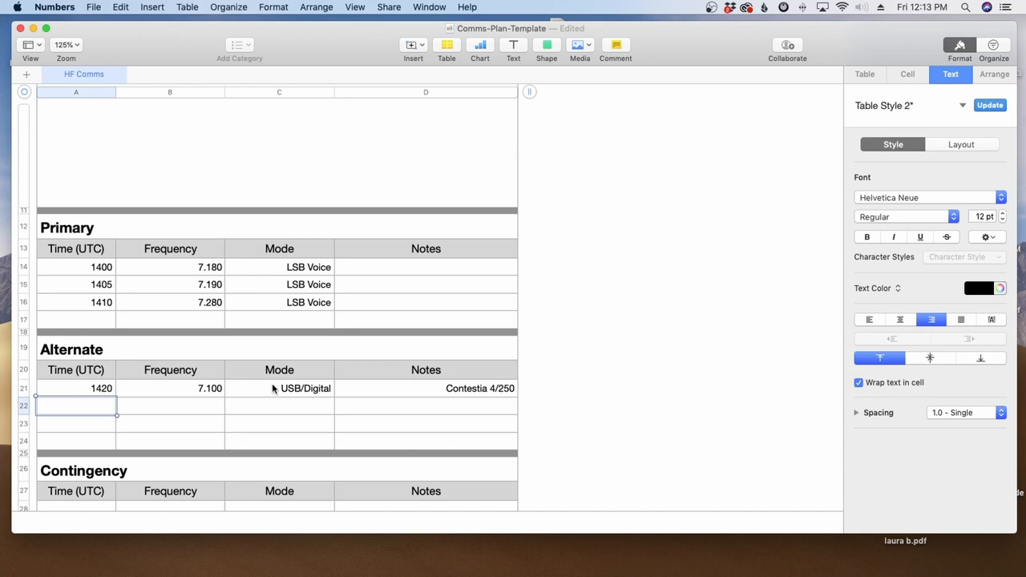
{"action": "mouse_move", "coordinate": [142, 268]}
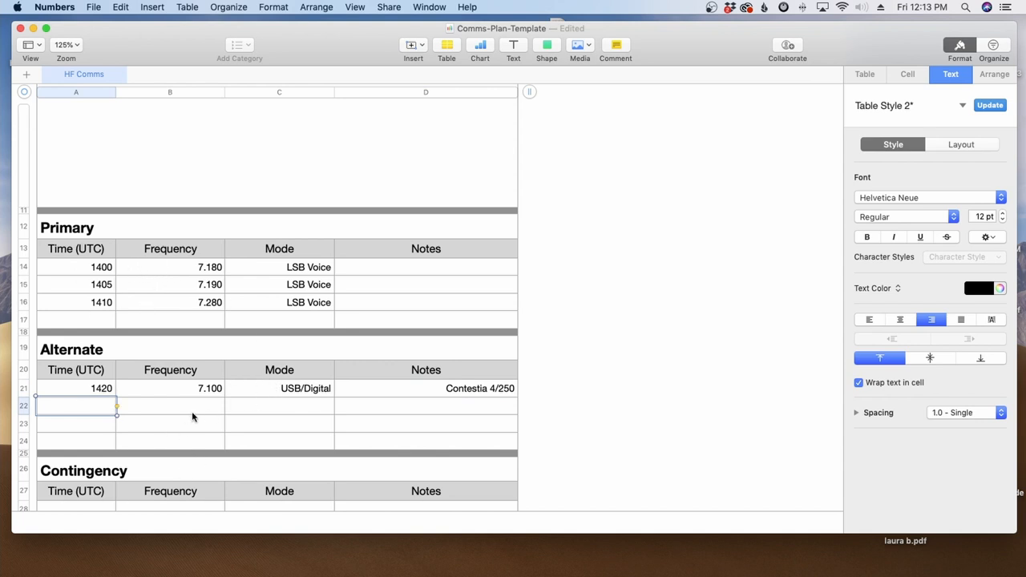
{"action": "scroll", "scroll_direction": "down", "scroll_amount": 3}
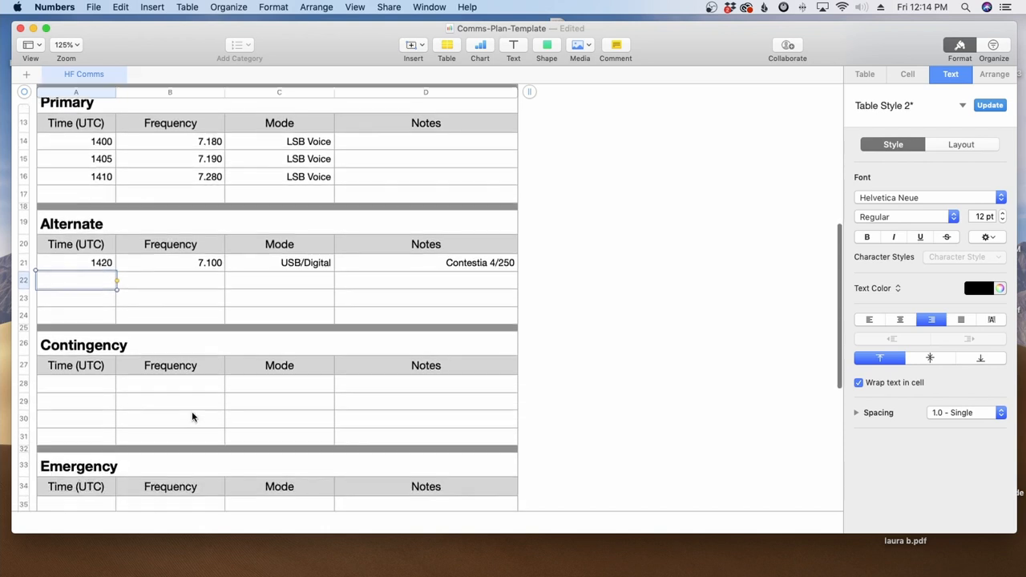
- Enter 1430 UTC, 7.078 and note 'JS8Call Slow Mode' in the Contingency row
{"action": "scroll", "scroll_direction": "down", "scroll_amount": 3}
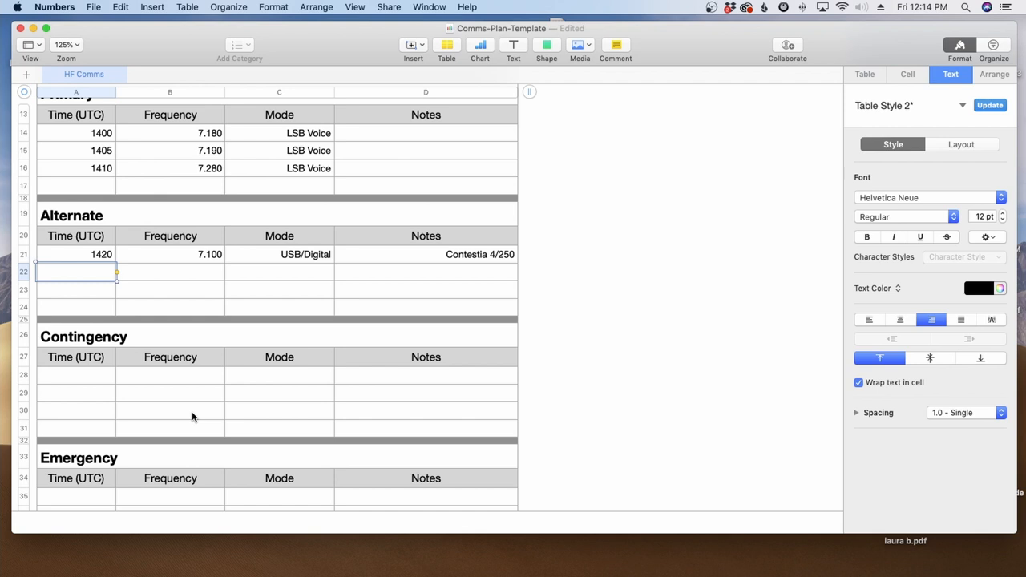
{"action": "mouse_move", "coordinate": [101, 382]}
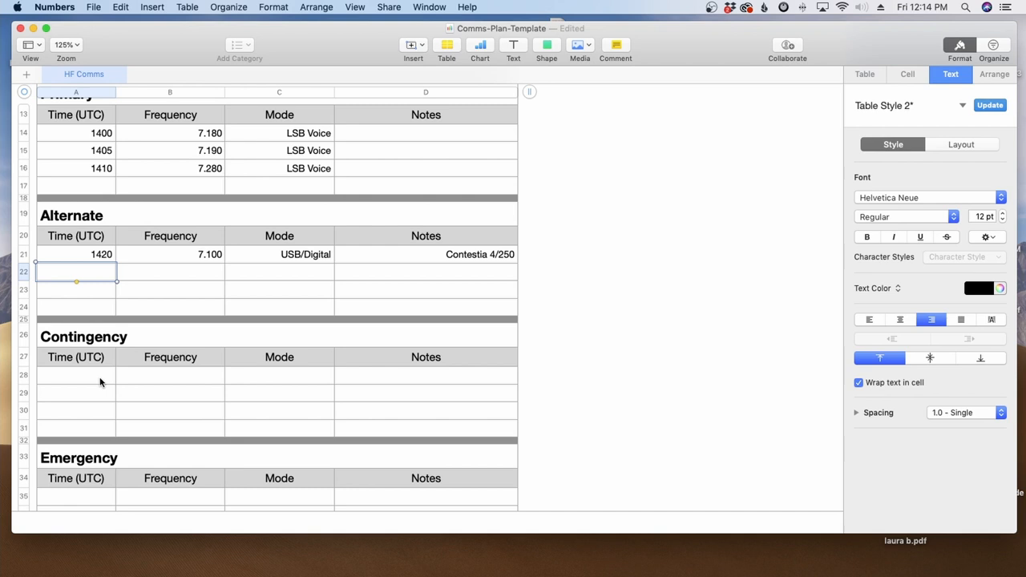
{"action": "left_click", "coordinate": [76, 375]}
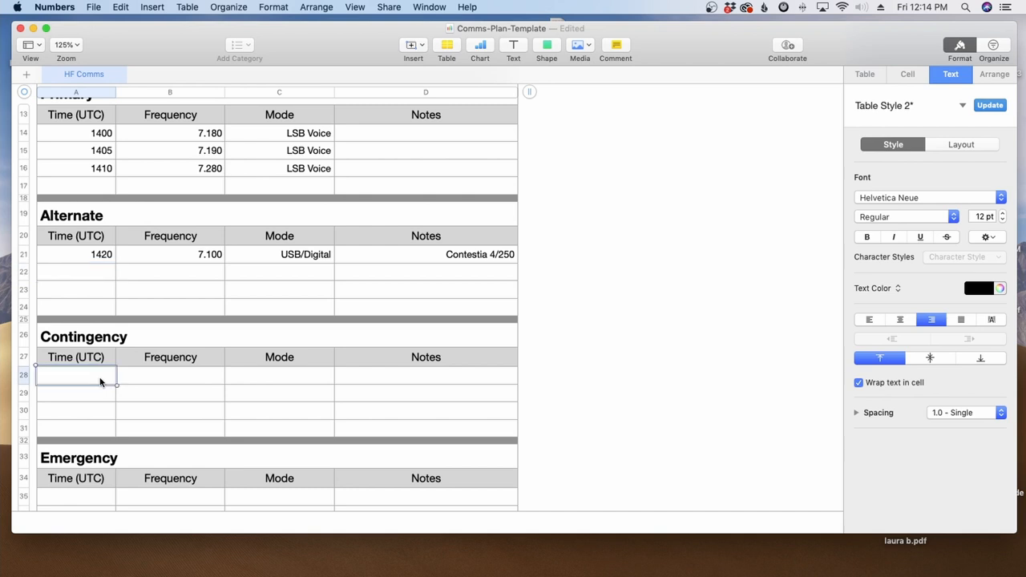
{"action": "type", "text": "1430"}
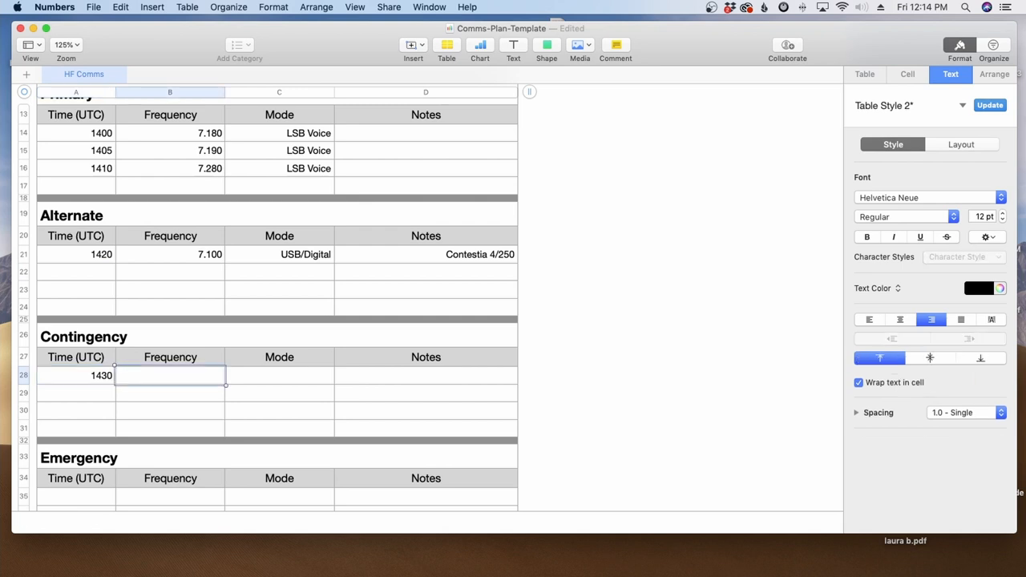
{"action": "type", "text": "7.078"}
{"action": "left_click", "coordinate": [279, 376]}
{"action": "type", "text": "USB/Digital"}
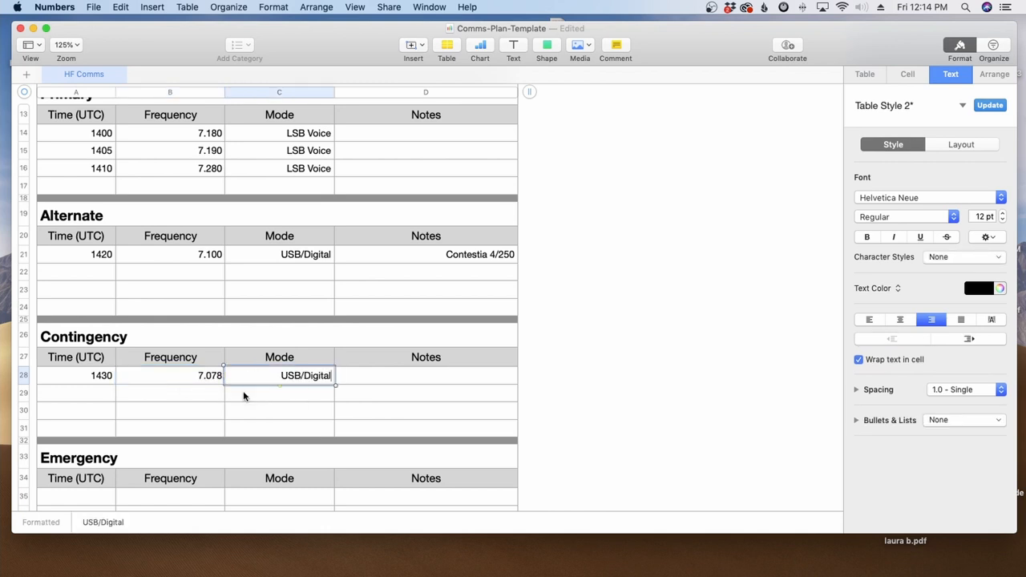
{"action": "left_click", "coordinate": [426, 375]}
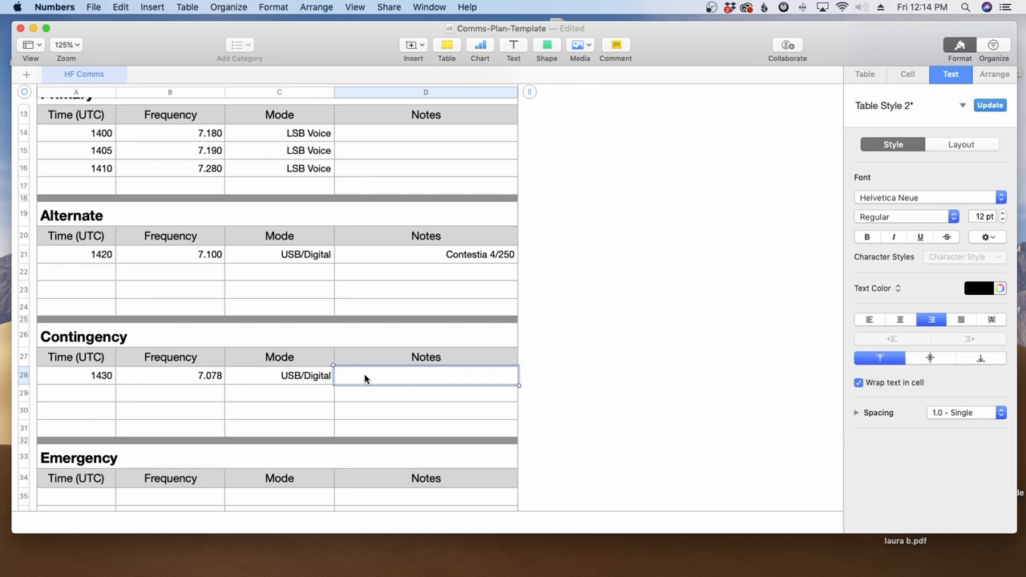
{"action": "type", "text": "JS8Call Slow Mode"}
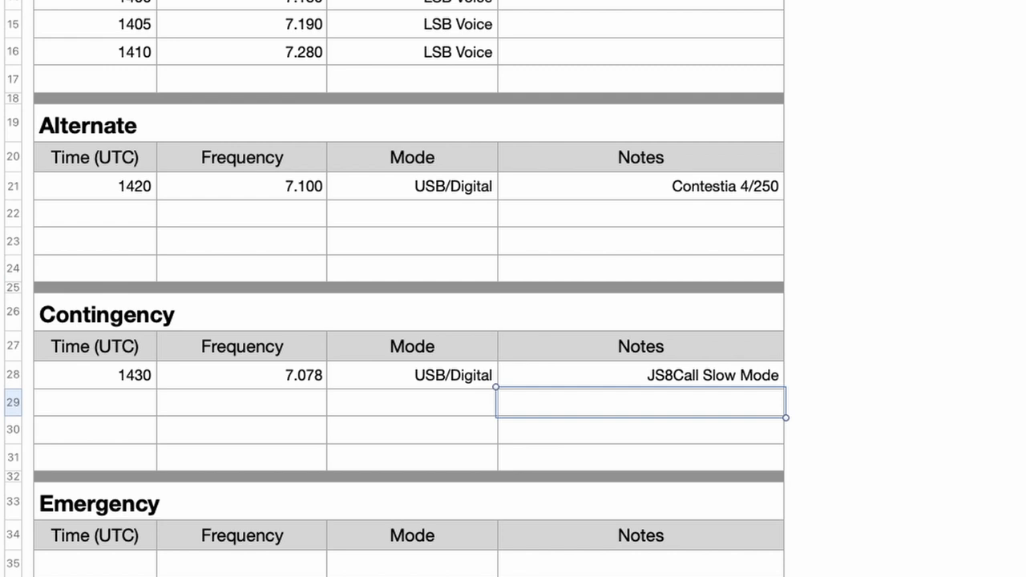
{"action": "scroll", "scroll_direction": "down", "scroll_amount": 3}
{"action": "type", "text": "ANY"}
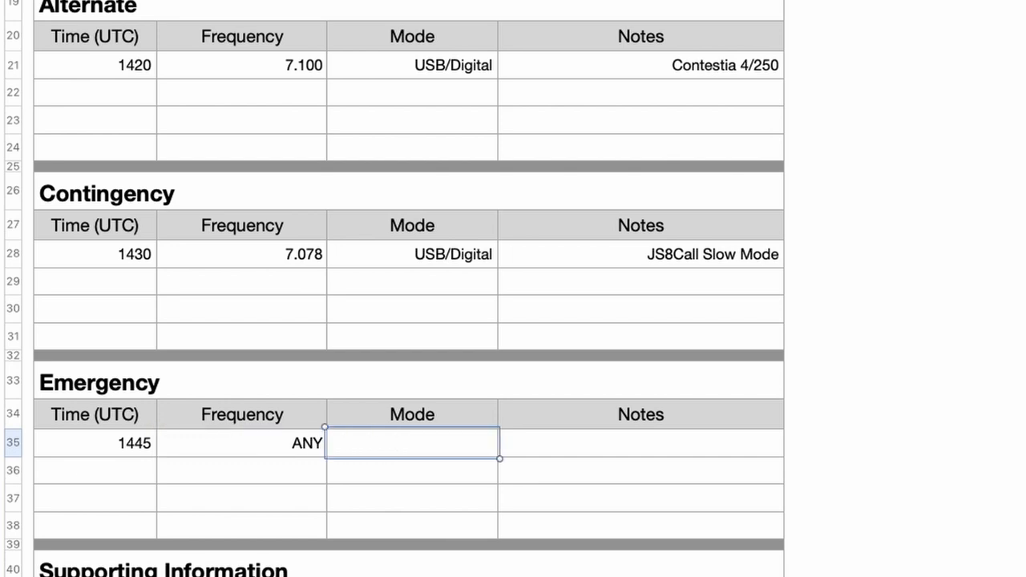
- Enter Winlink as the Emergency row's mode and select its blank Notes cell
{"action": "type", "text": "Winlink"}
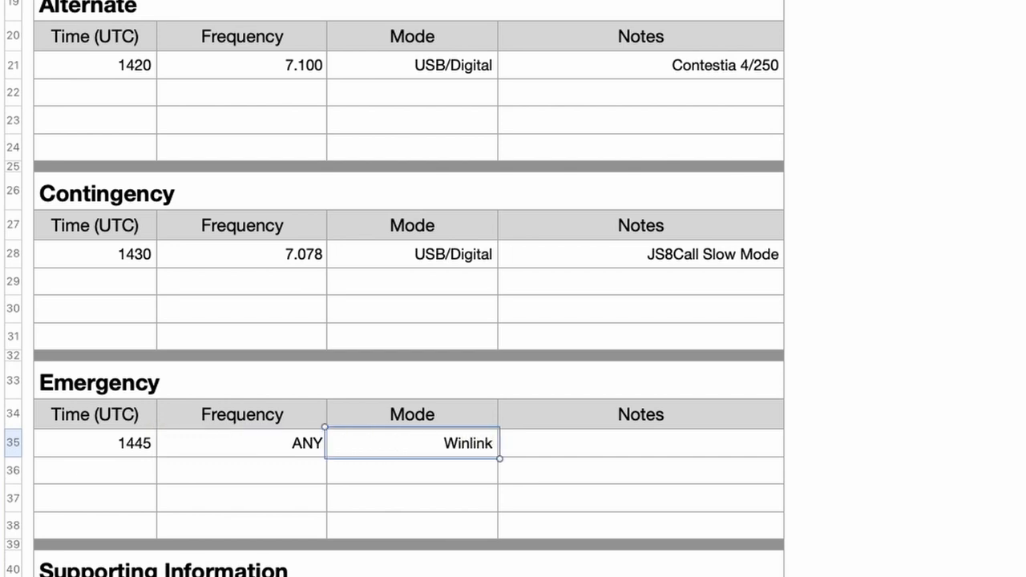
{"action": "left_click", "coordinate": [640, 442]}
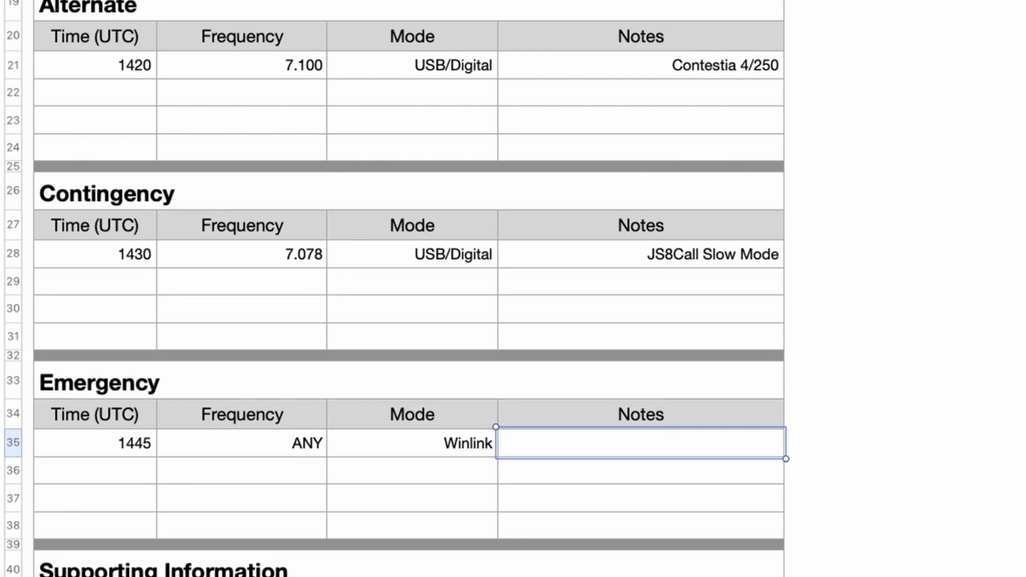
{"action": "scroll", "scroll_direction": "up", "scroll_amount": 3}
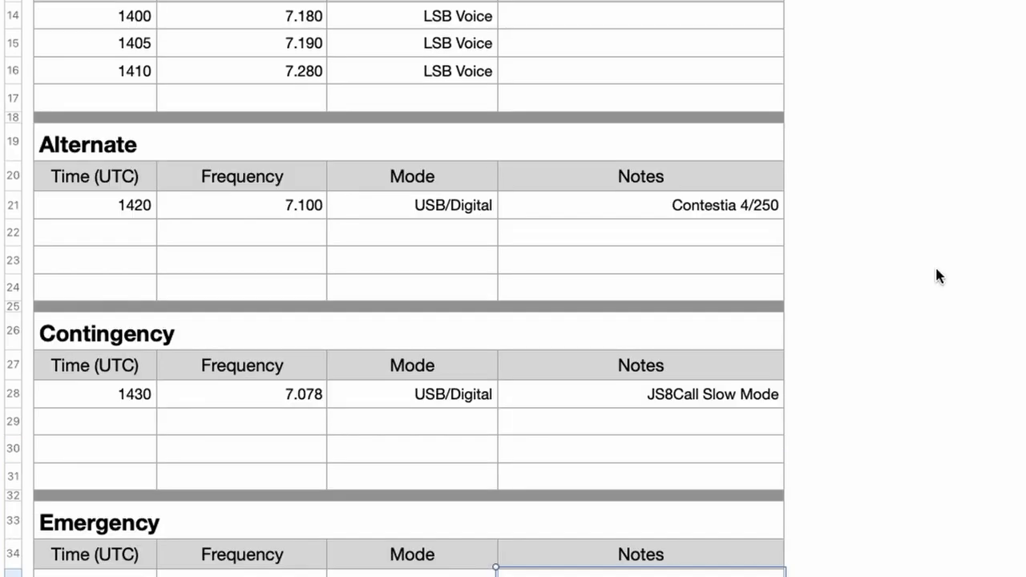
{"action": "scroll", "scroll_direction": "down", "scroll_amount": 3}
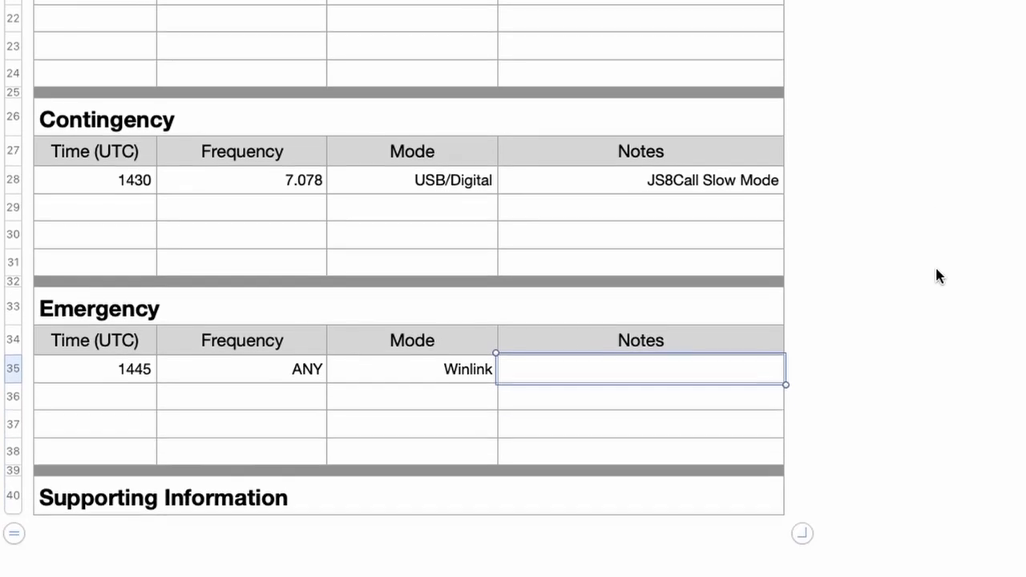
{"action": "scroll", "scroll_direction": "down", "scroll_amount": 3}
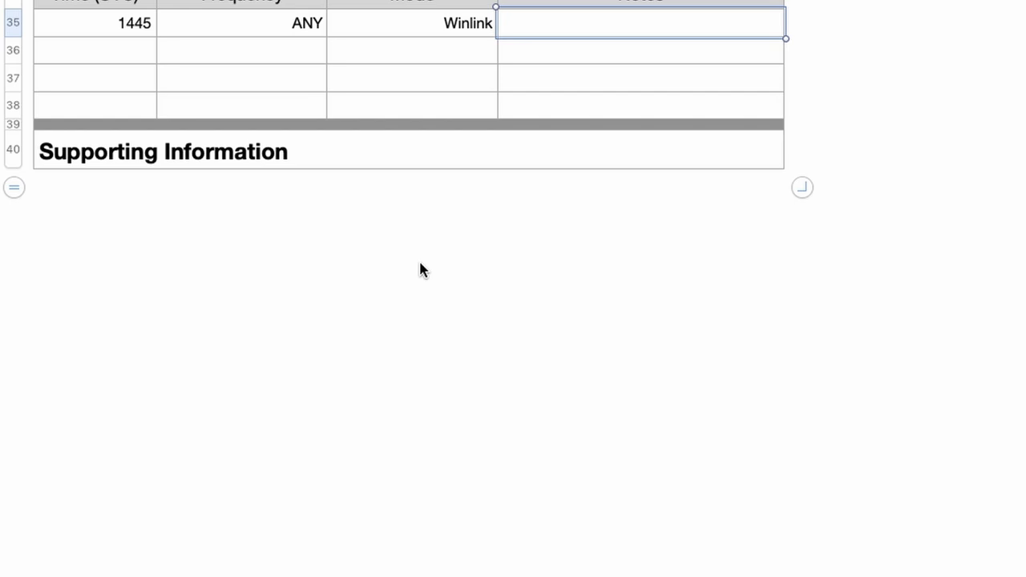
- Open the VA3ZV spot detail on KM4ACK's 40 m FT8 PSK Reporter map
{"action": "left_click", "coordinate": [721, 14]}
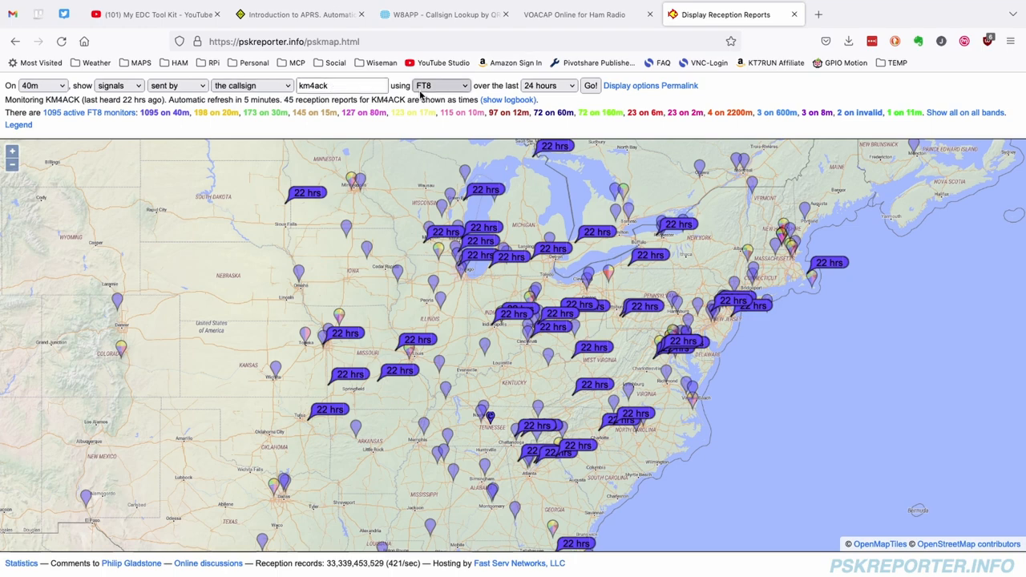
{"action": "mouse_move", "coordinate": [439, 91]}
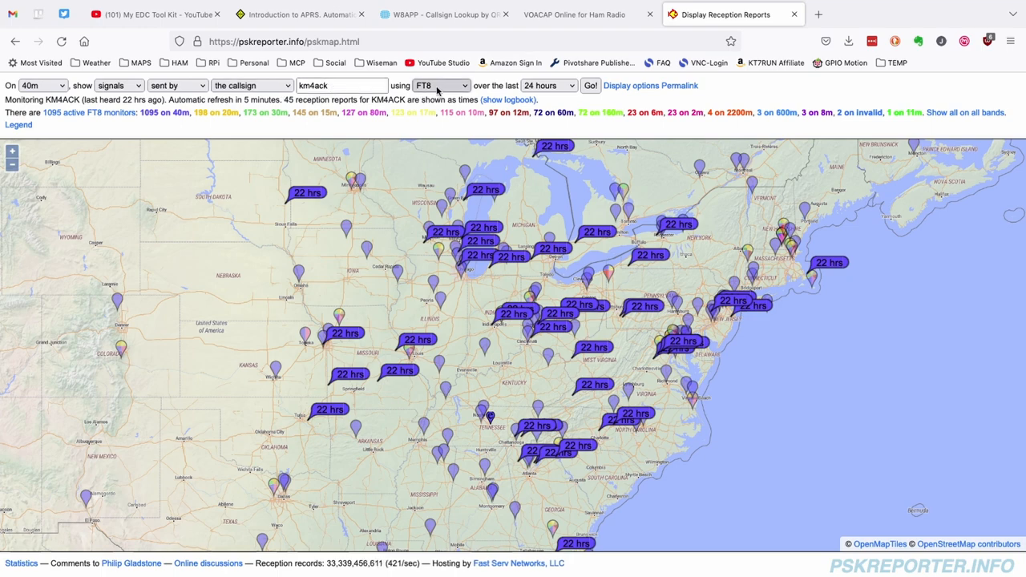
{"action": "mouse_move", "coordinate": [491, 293]}
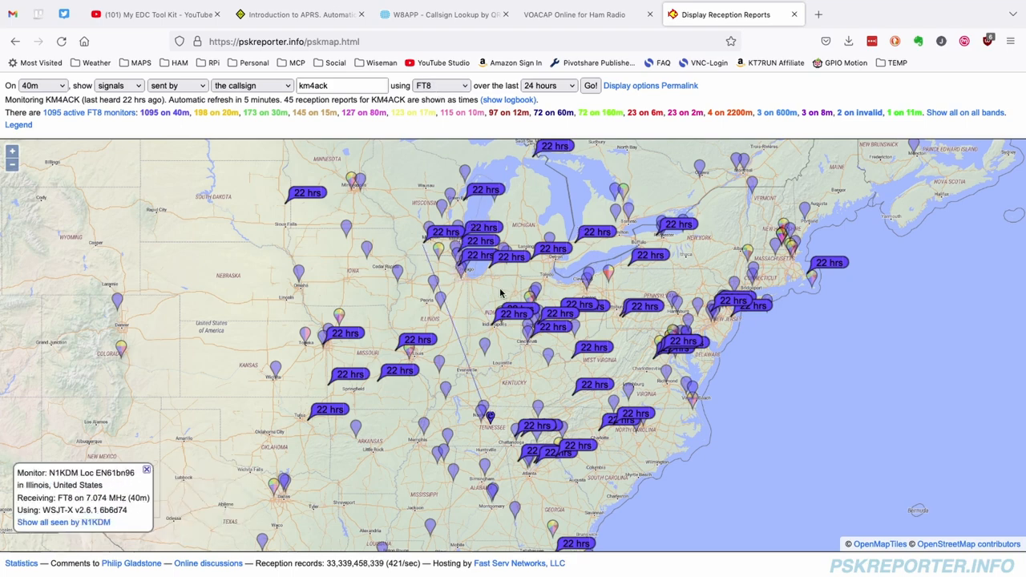
{"action": "left_click", "coordinate": [577, 244]}
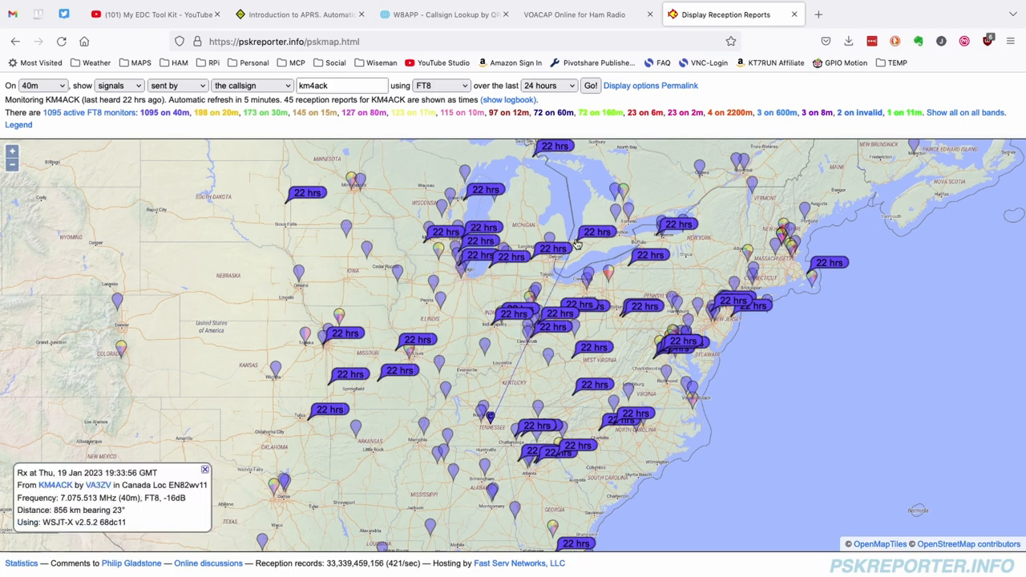
{"action": "mouse_move", "coordinate": [556, 211]}
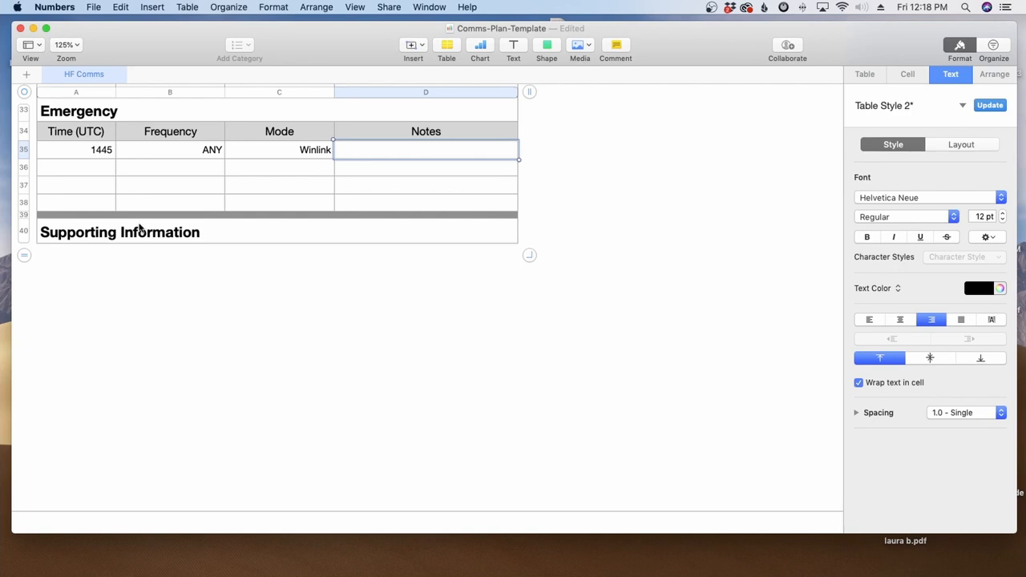
{"action": "mouse_move", "coordinate": [281, 353]}
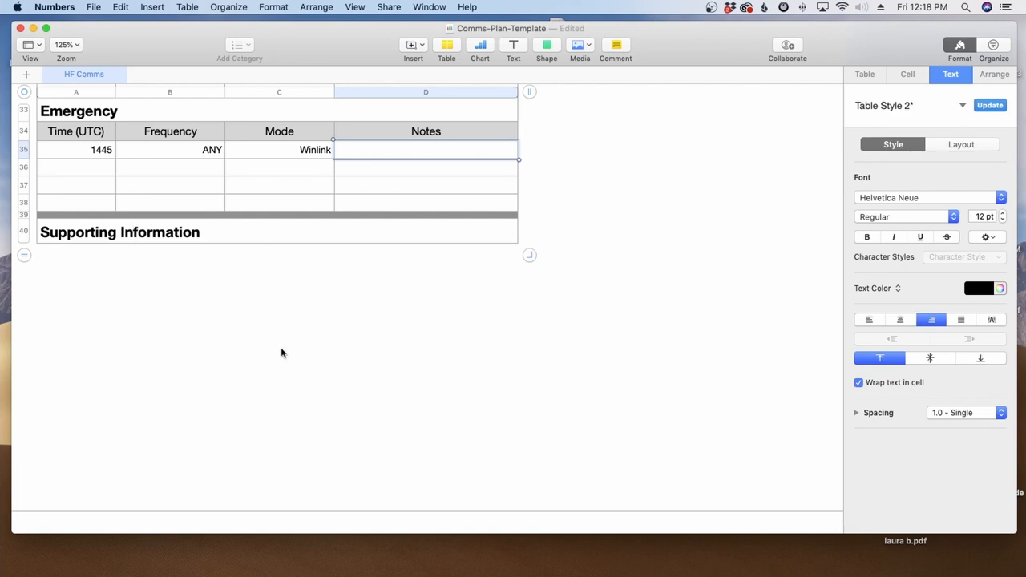